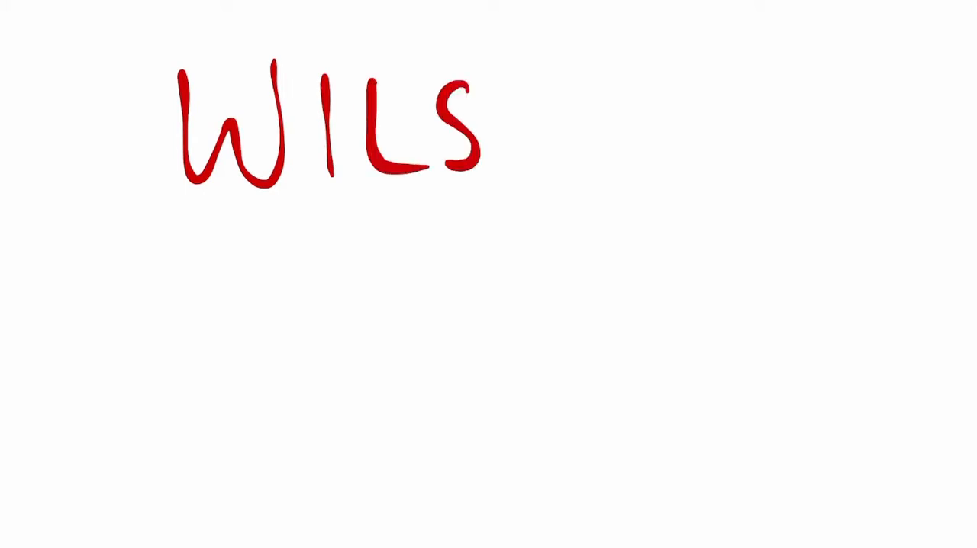
# Step: Title the board Wilson's Disease and note it affects the liver, lentiform nucleus and putamen
pyautogui.write("ON'S DIS")
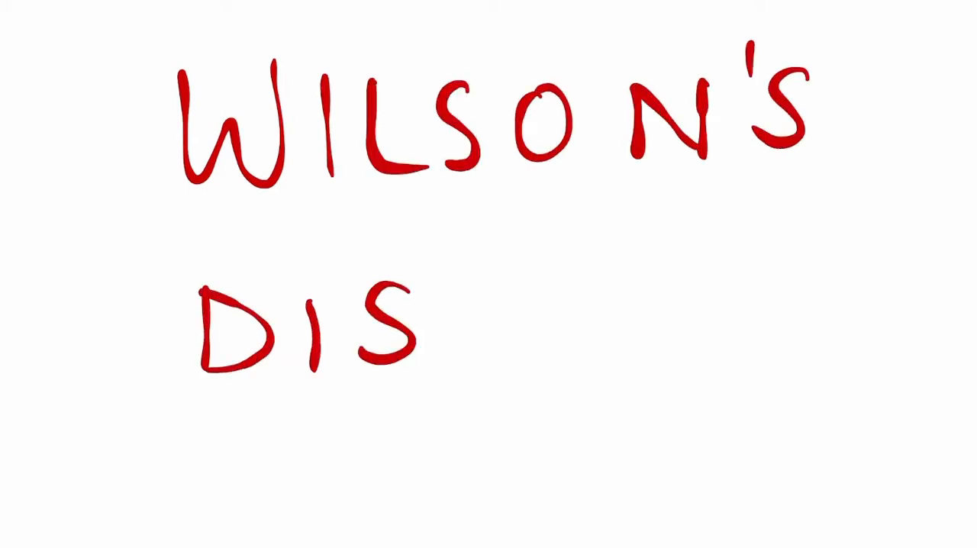
pyautogui.write('EASE :')
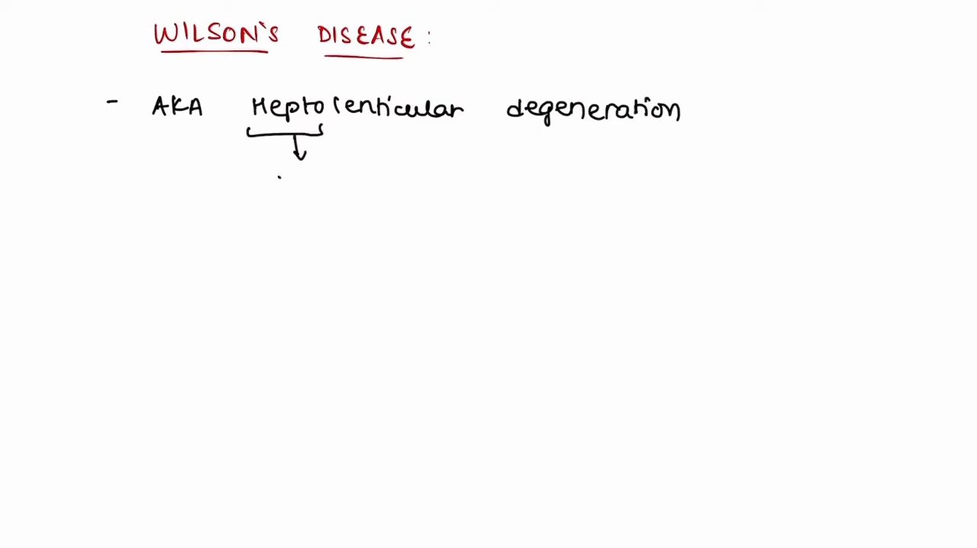
pyautogui.write('liver')
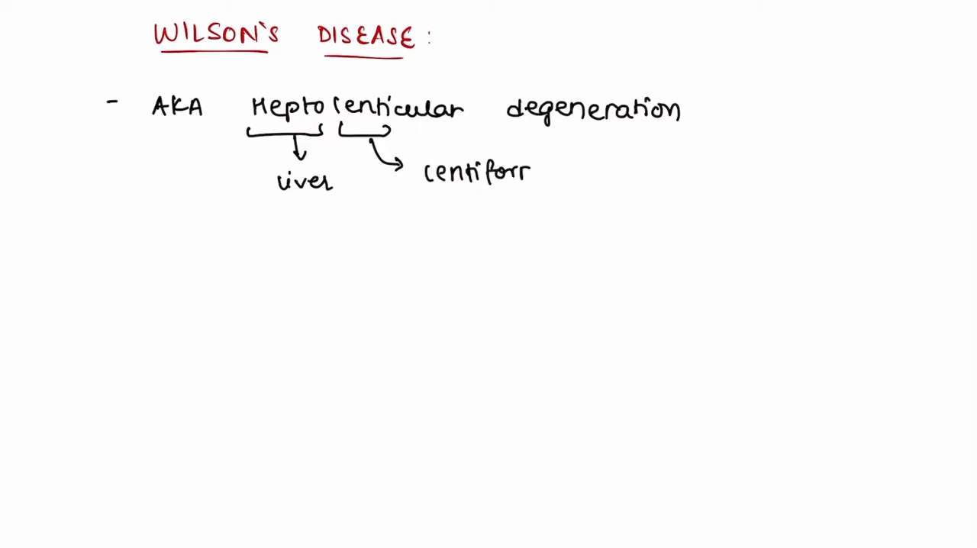
pyautogui.write('nucleus')
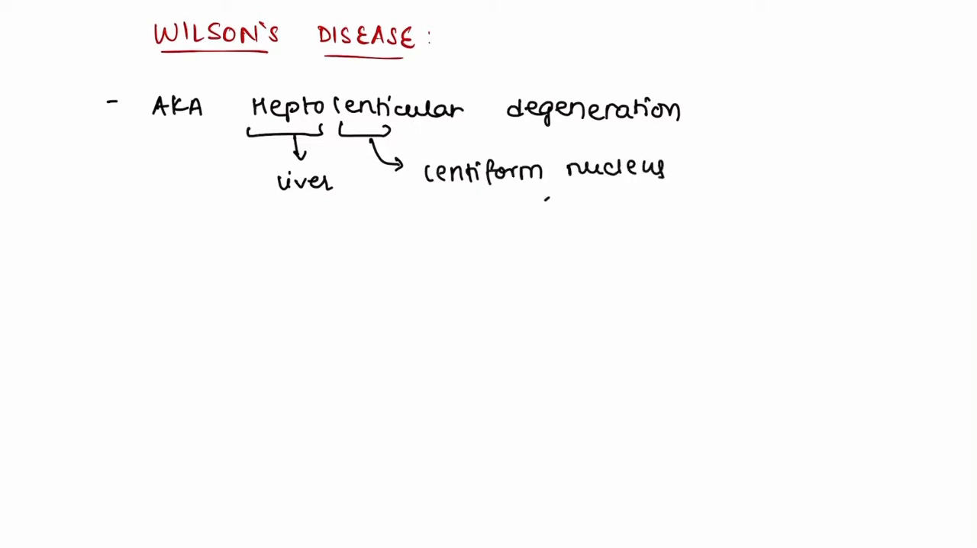
pyautogui.write('putamen basal gangli')
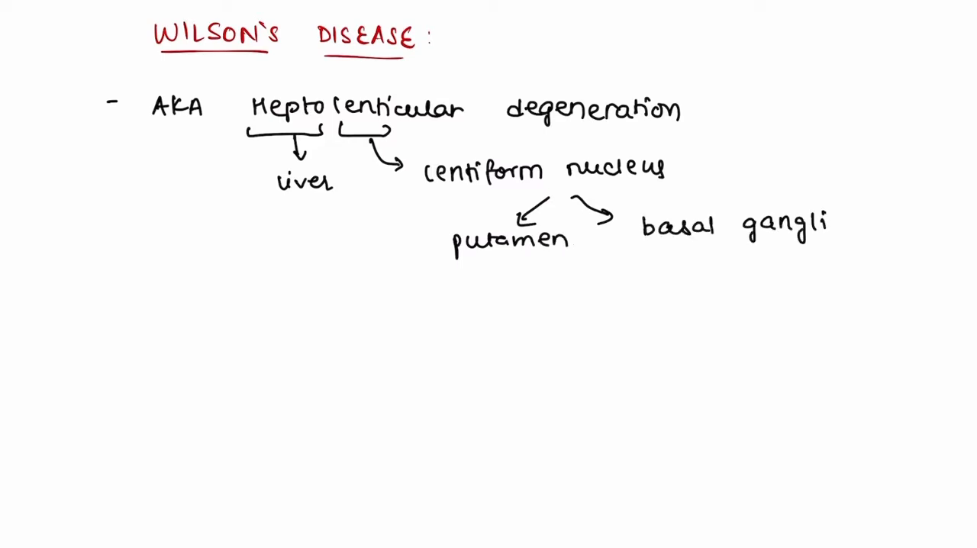
# Step: Note autosomal recessive inheritance with the 25% normal, affected, 50% carrier diagram
pyautogui.write('au')
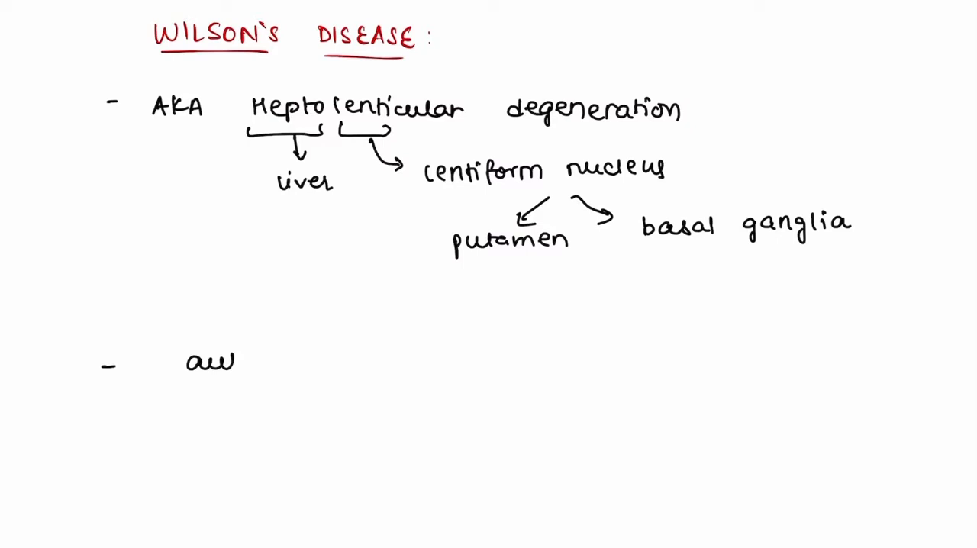
pyautogui.write('autosomal r')
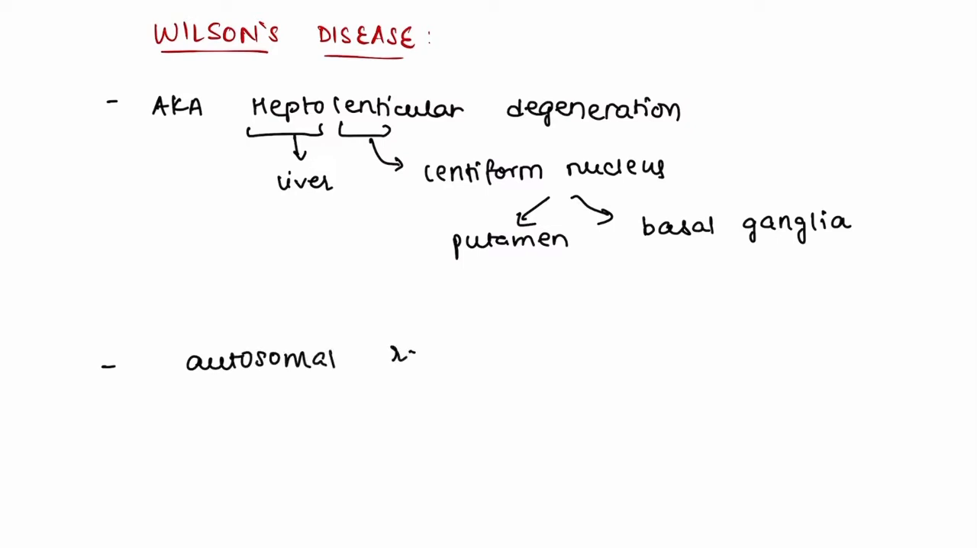
pyautogui.write('recessive')
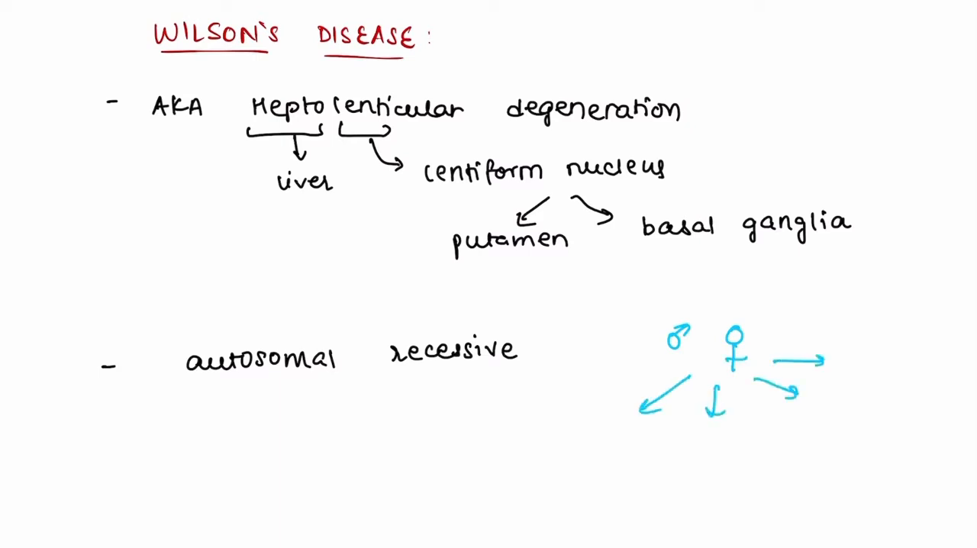
pyautogui.write('25% N')
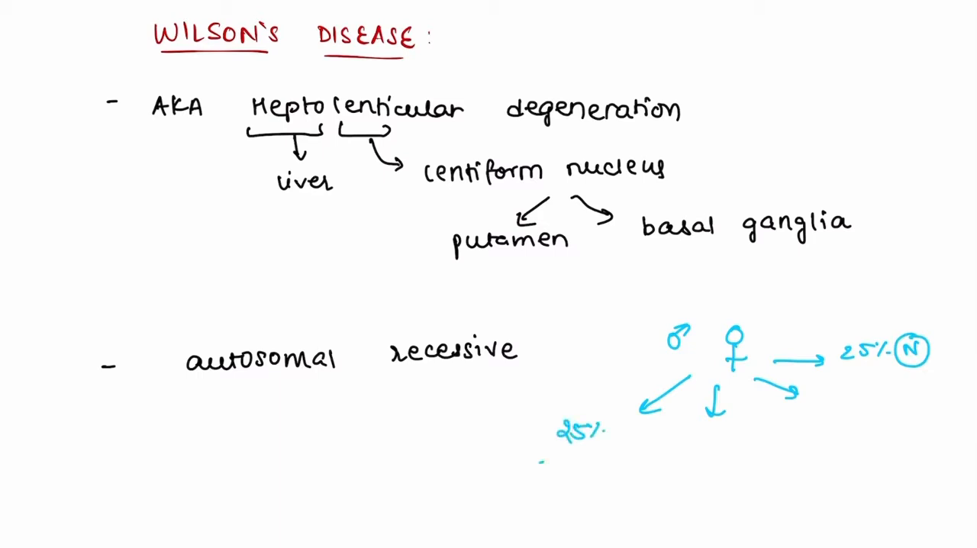
pyautogui.write('affected')
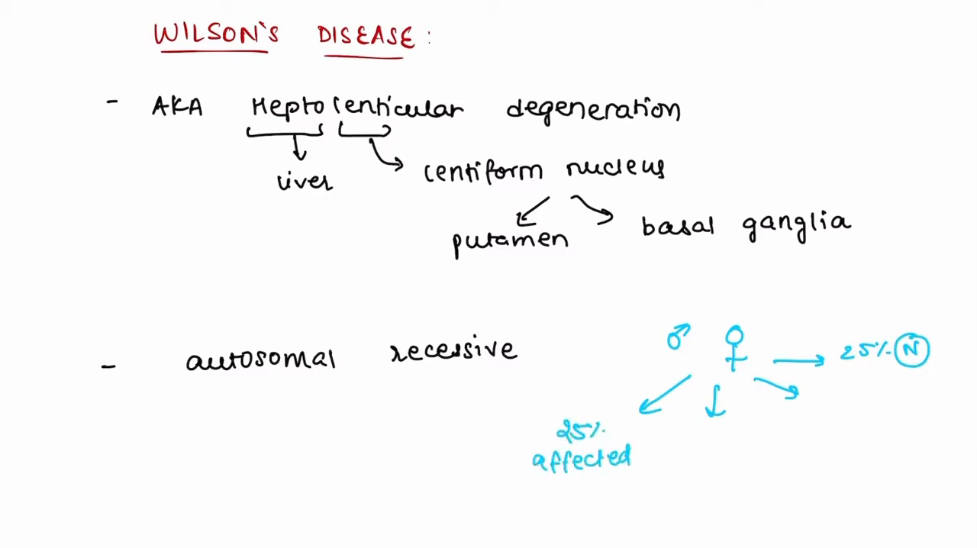
pyautogui.write('50% ca')
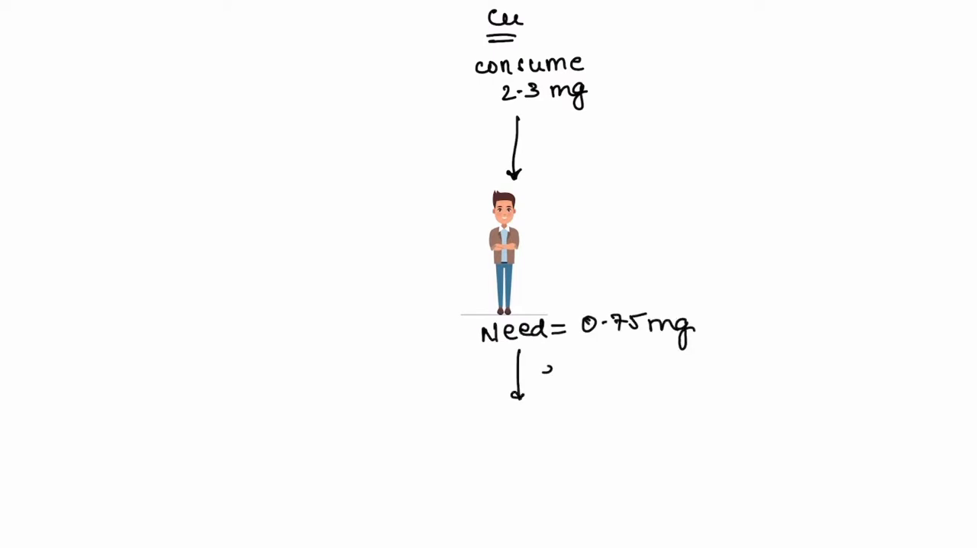
# Step: Note that excess copper beyond the 0.75 mg need is excreted
pyautogui.write('excreted')
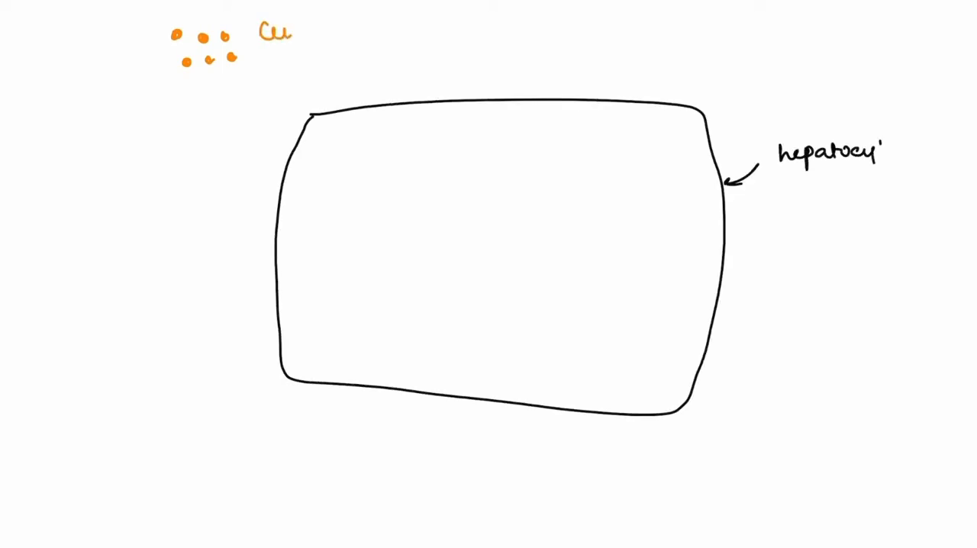
# Step: Draw copper entering the hepatocyte, binding apoceruloplasmin and leaving into the blood
pyautogui.moveTo(313, 46); pyautogui.dragTo(363, 138)
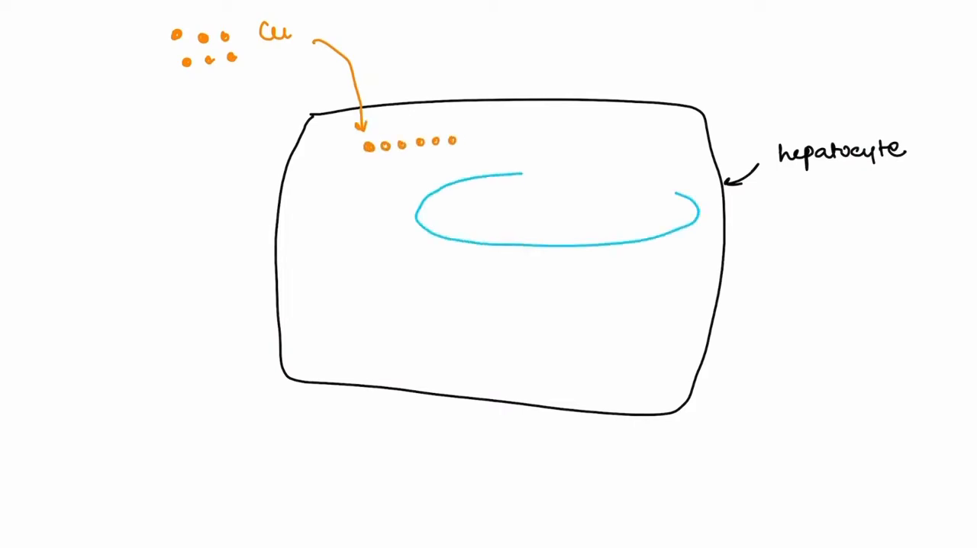
pyautogui.write('APOCERU')
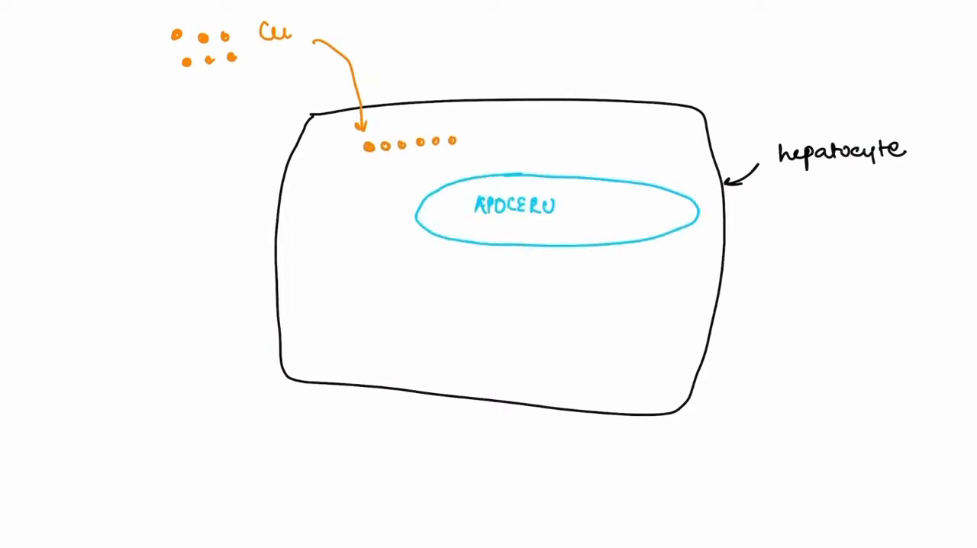
pyautogui.write('LOPLASMIN')
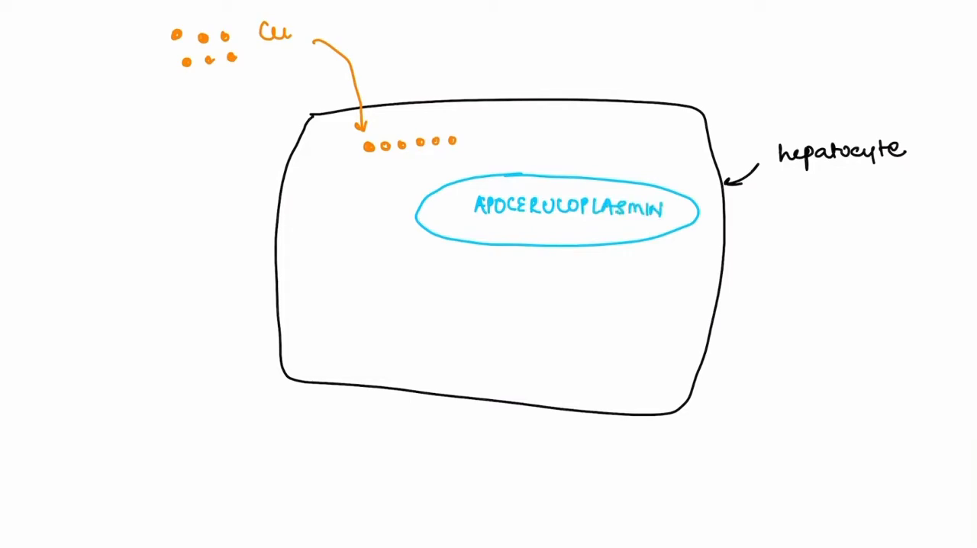
pyautogui.moveTo(352, 156); pyautogui.dragTo(504, 168)
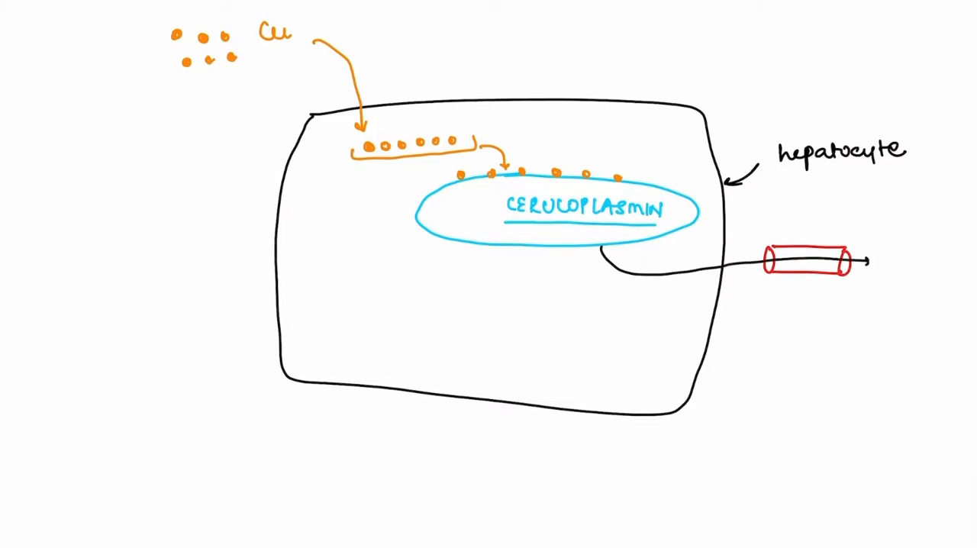
pyautogui.write('Blood')
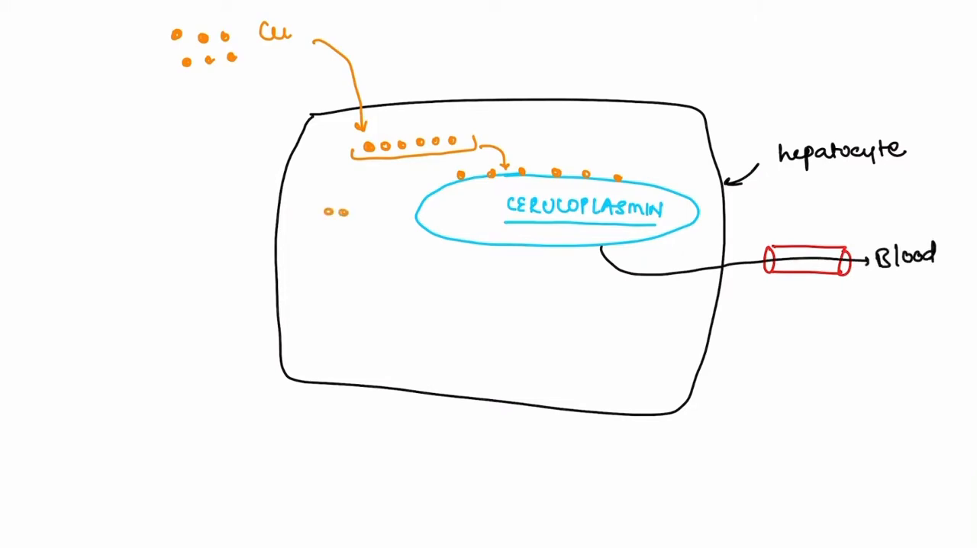
# Step: Route copper via a lysosome to bile and feces, labelled with the ATP7B gene
pyautogui.moveTo(351, 221); pyautogui.dragTo(365, 252)
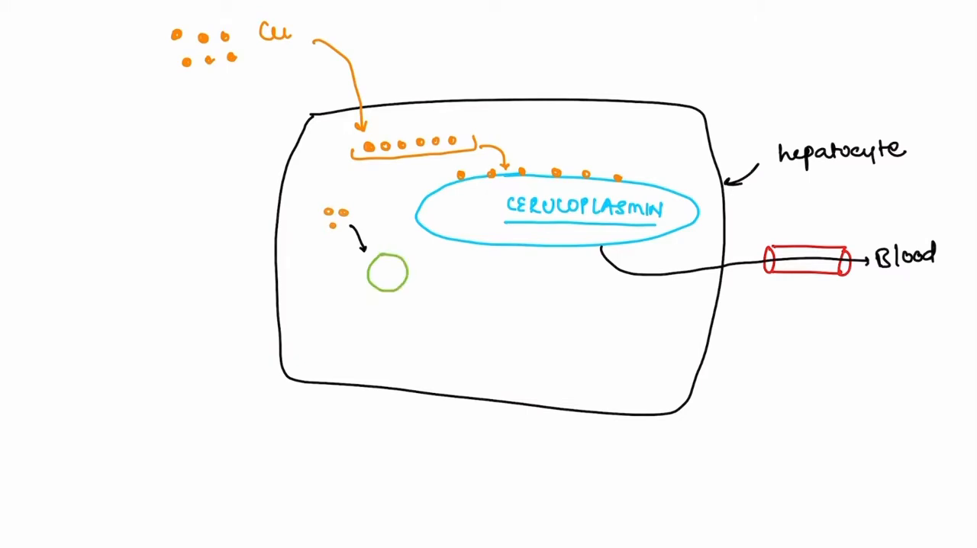
pyautogui.write('lysosome')
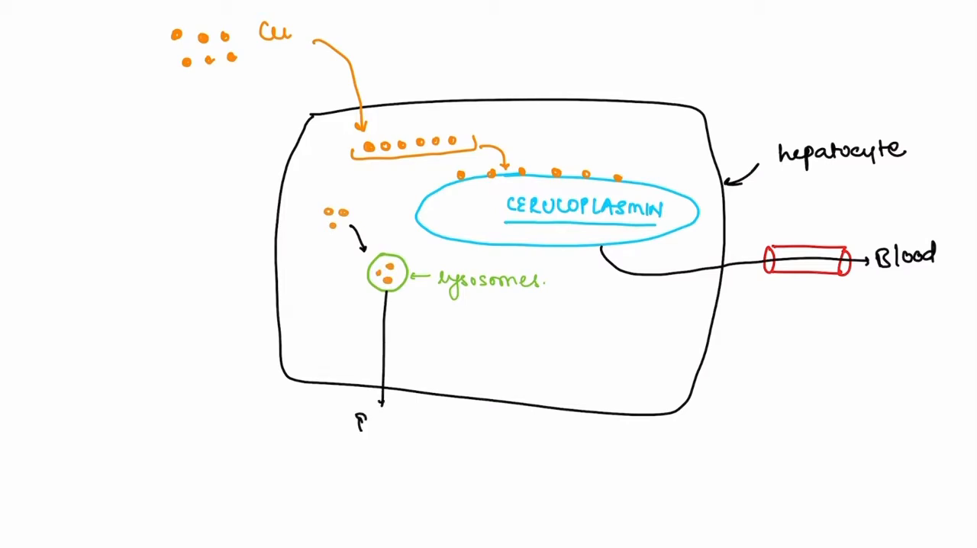
pyautogui.write('Bile')
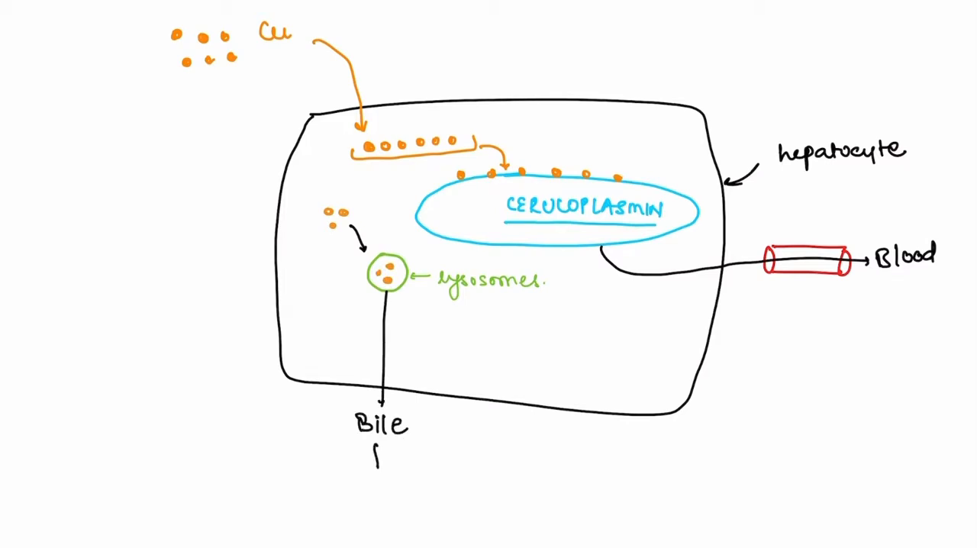
pyautogui.write('Fe')
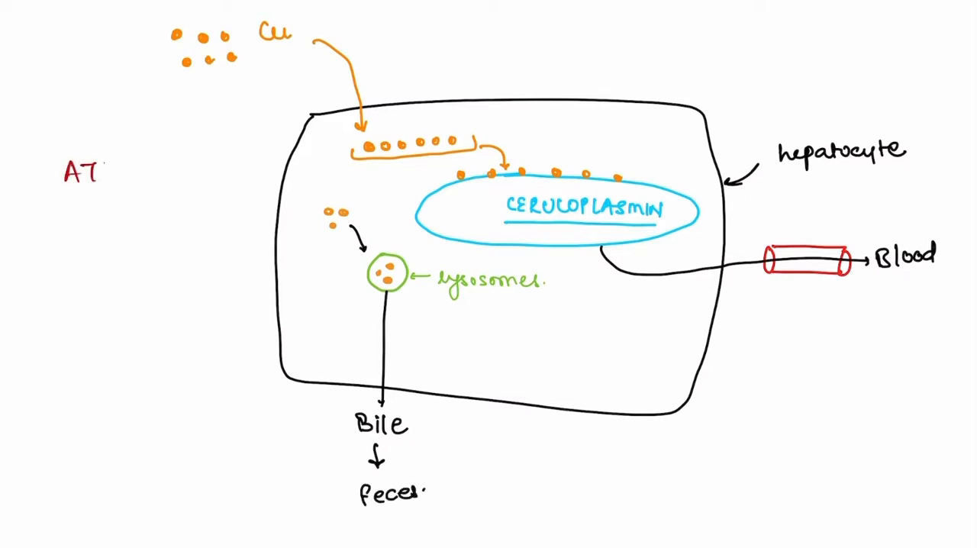
pyautogui.write('P7B')
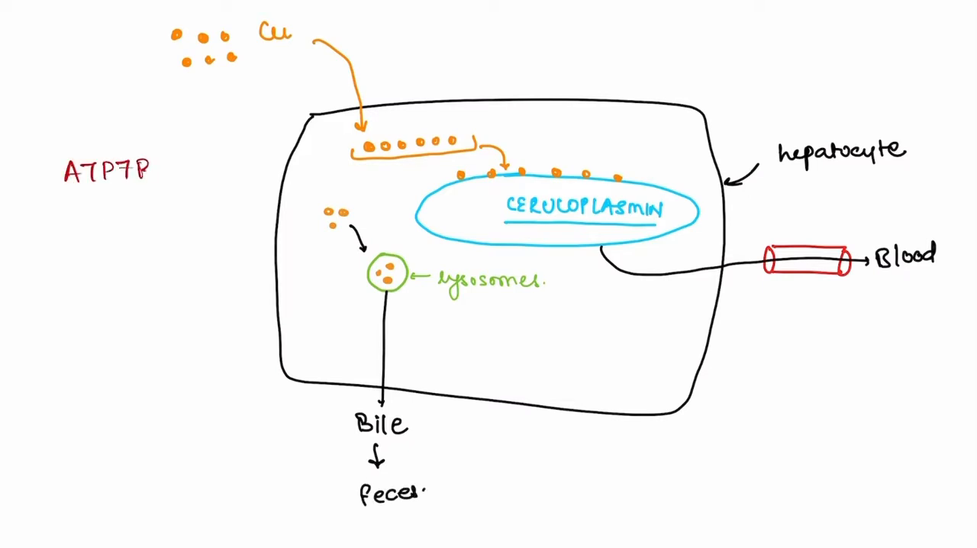
pyautogui.write('gen-')
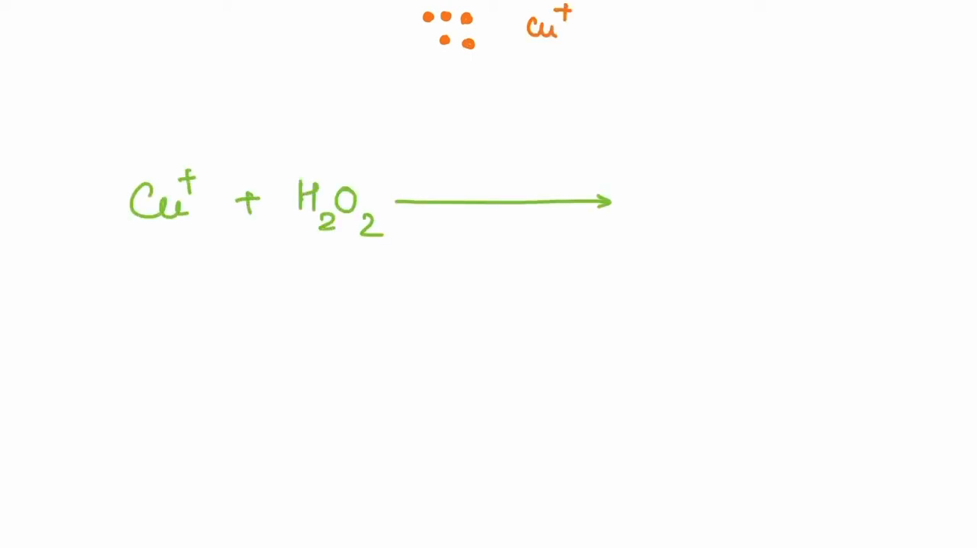
# Step: Write Cu+2 + OH radicals causing tissue damage, labelled the Fenton reaction
pyautogui.write('Cu+2 + OH')
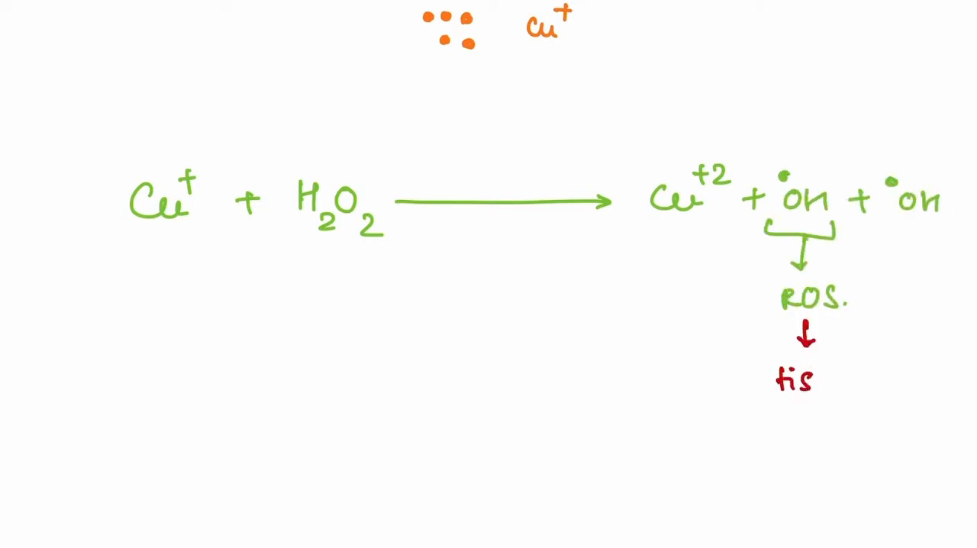
pyautogui.write('tissue damage')
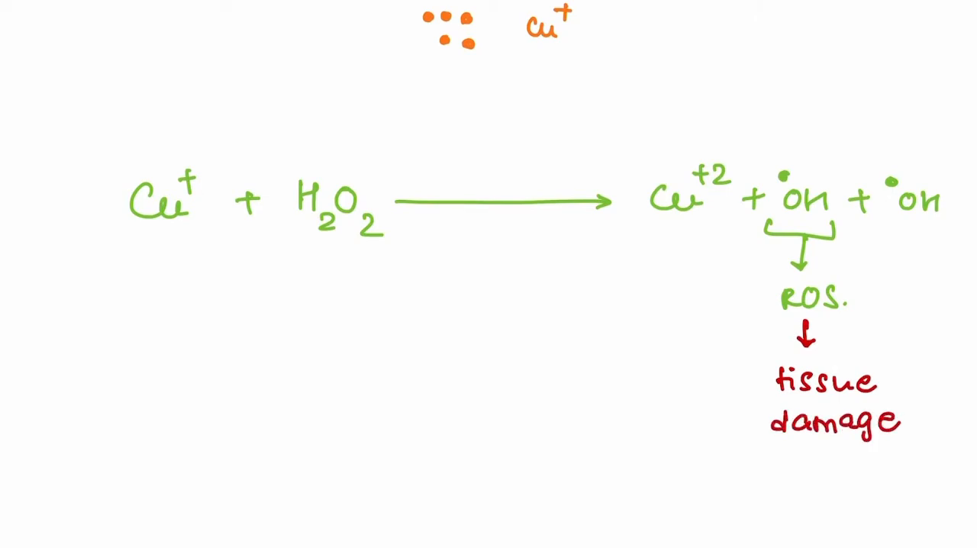
pyautogui.write('fenton')
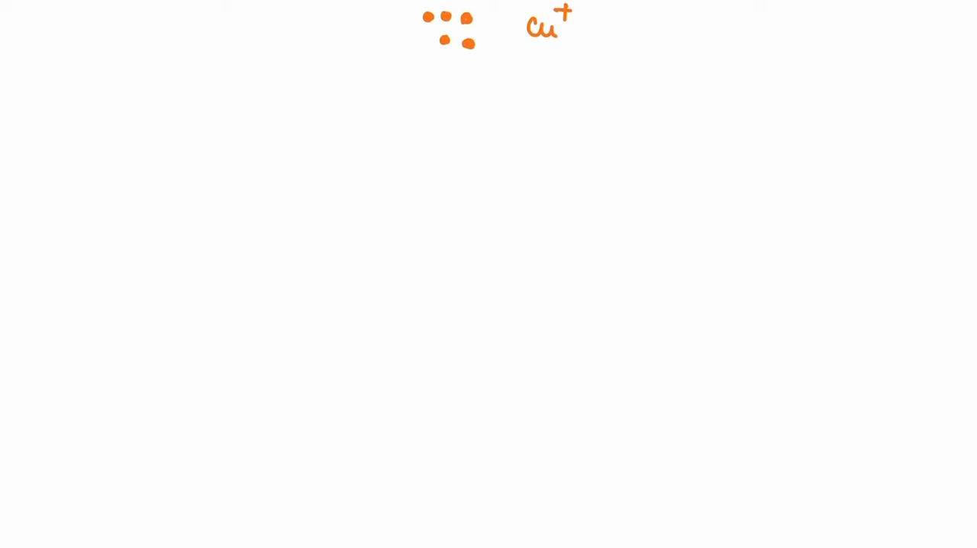
# Step: Note copper binds to sulfhydryl groups of cellular proteins
pyautogui.moveTo(436, 75); pyautogui.dragTo(382, 130)
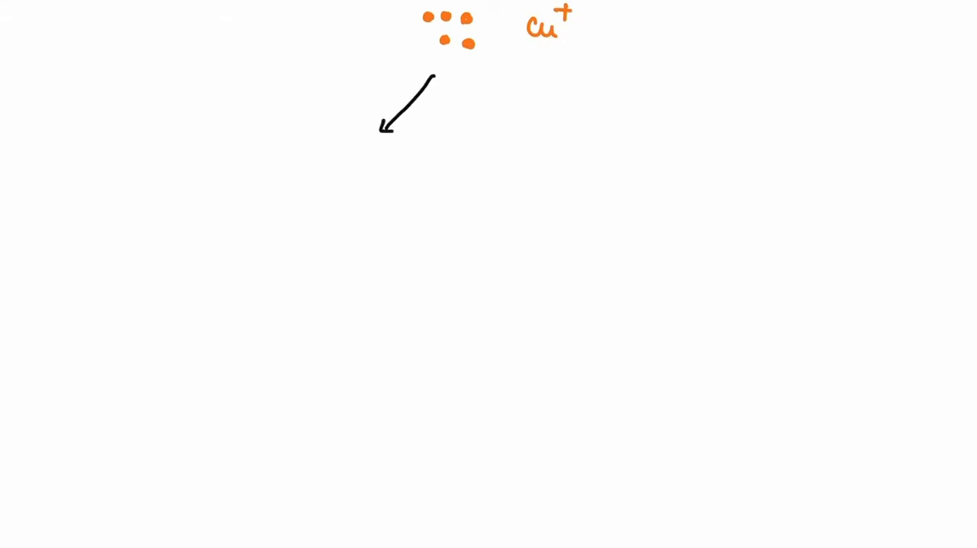
pyautogui.write('bind')
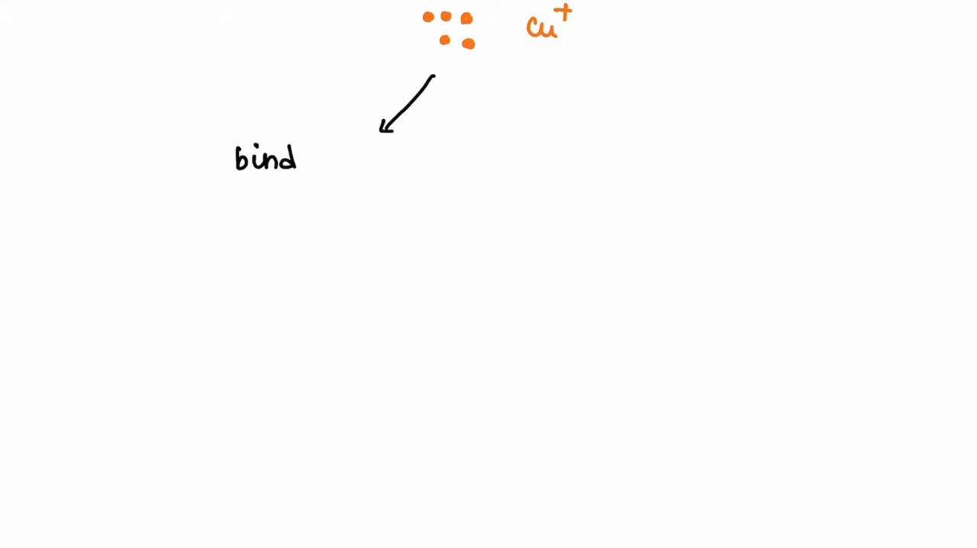
pyautogui.write('sulfhy')
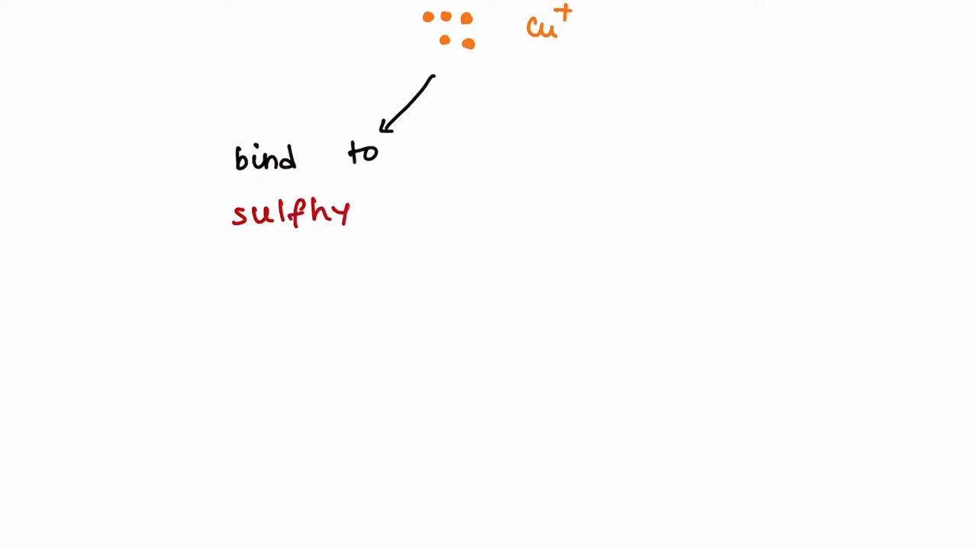
pyautogui.write('dryl groups')
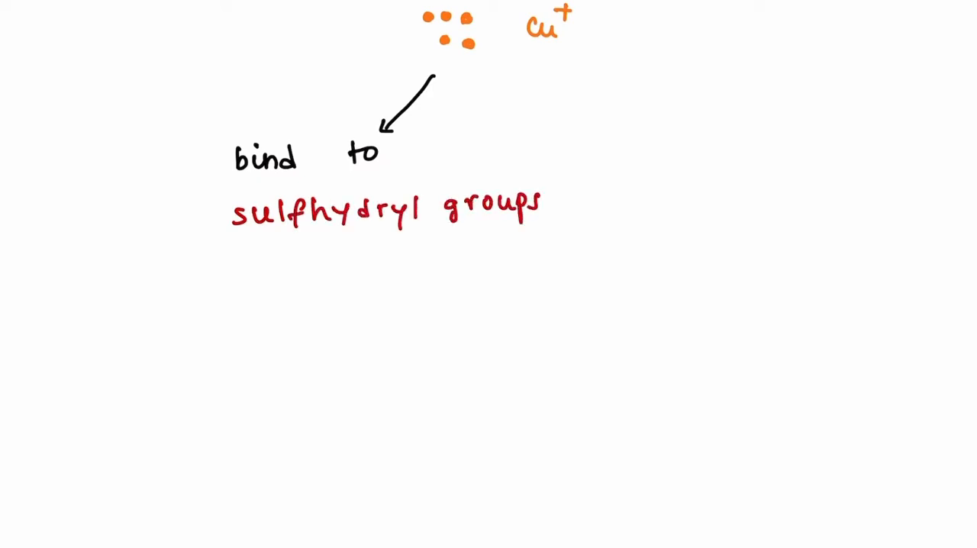
pyautogui.write('of cellular')
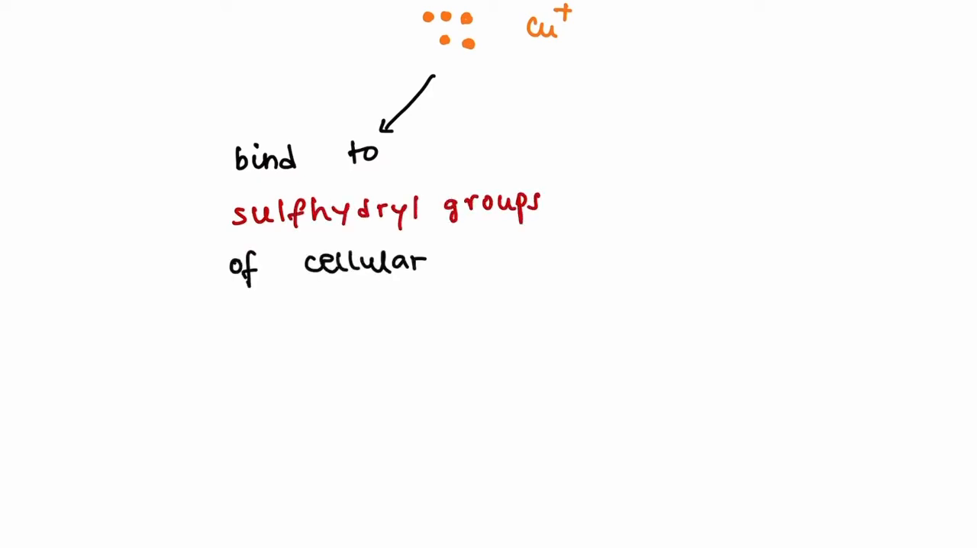
pyautogui.write('proteins')
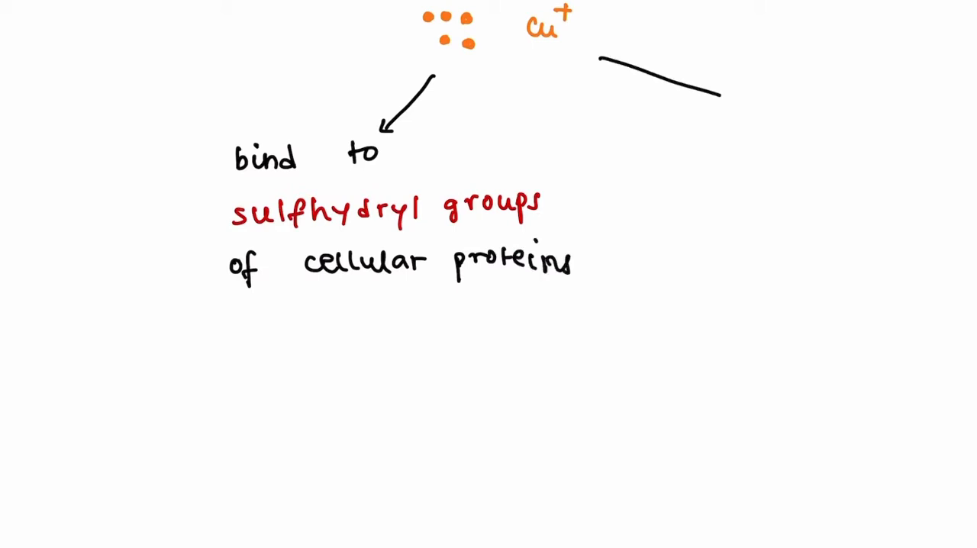
# Step: Note copper displaces other metals from hepatocyte metalloenzymes
pyautogui.write('displace')
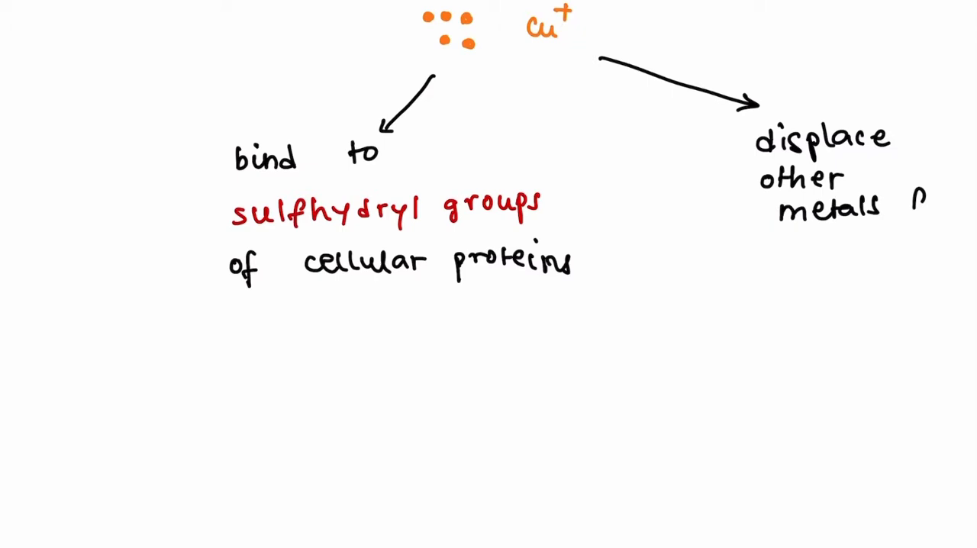
pyautogui.write('from hepatocyte metallo')
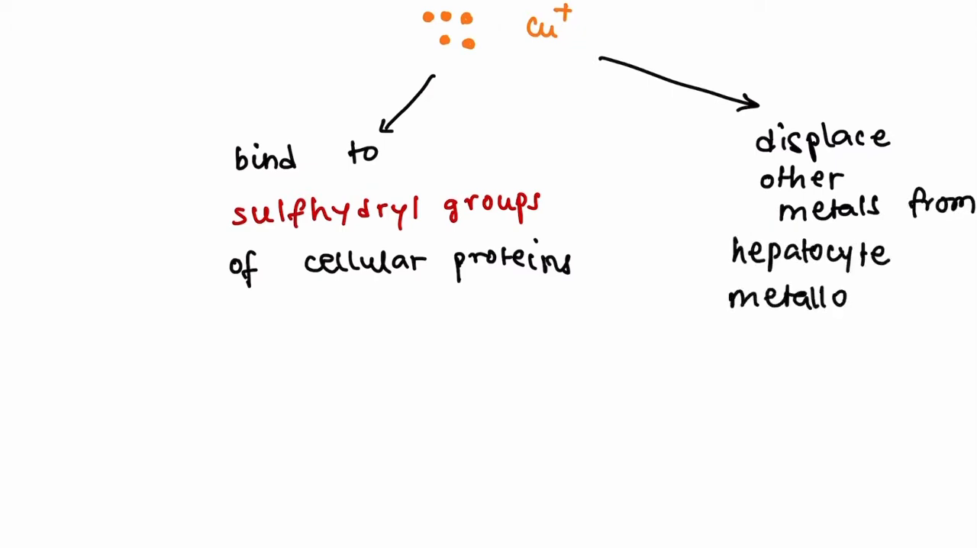
pyautogui.write('enzymes')
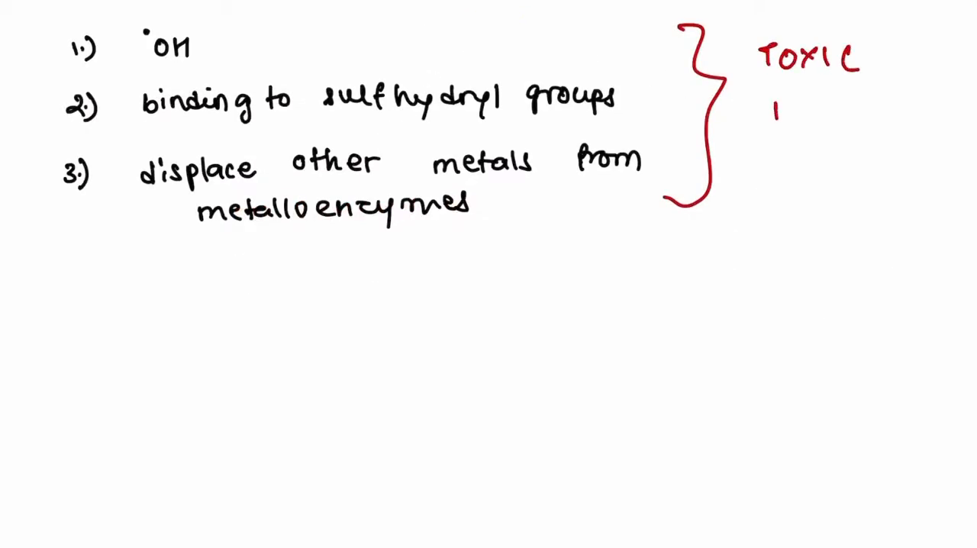
# Step: Label the toxic injury list, then map copper to basal ganglia causing movement disorder and rigid dystonia
pyautogui.write('INJUR')
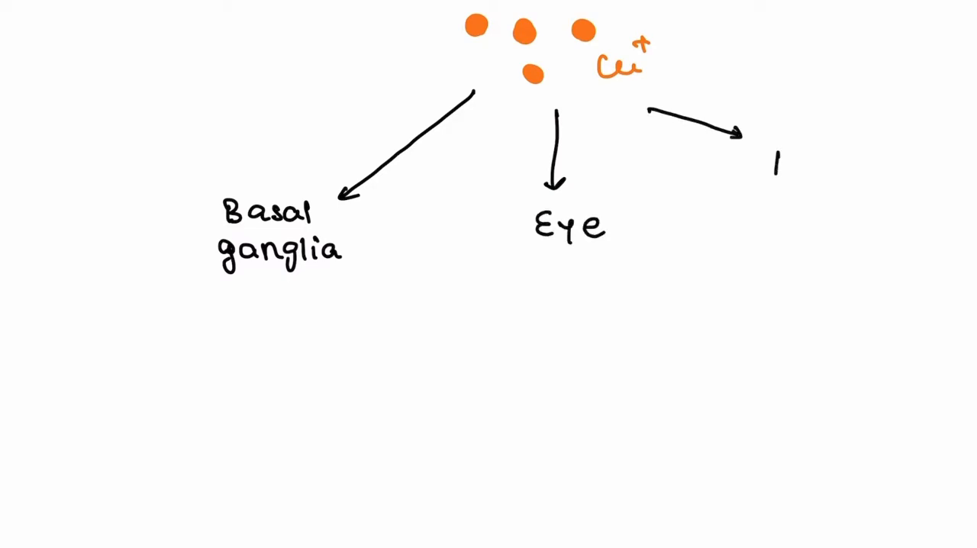
pyautogui.write('liver.')
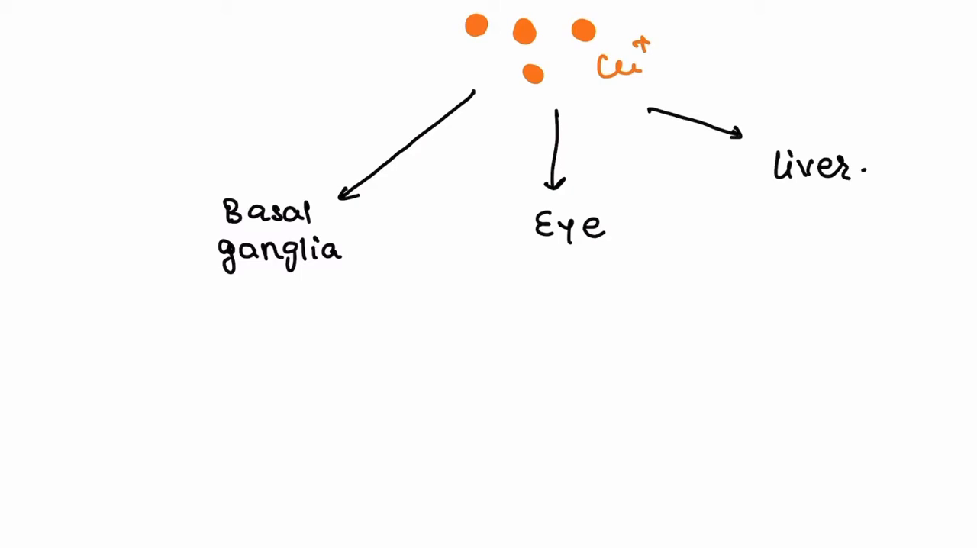
pyautogui.moveTo(221, 268); pyautogui.dragTo(191, 303)
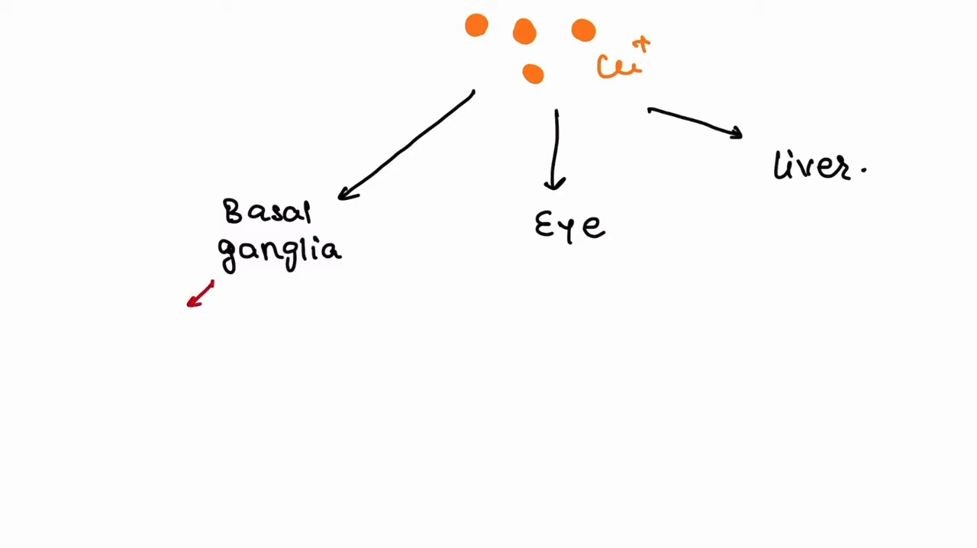
pyautogui.write('movement di')
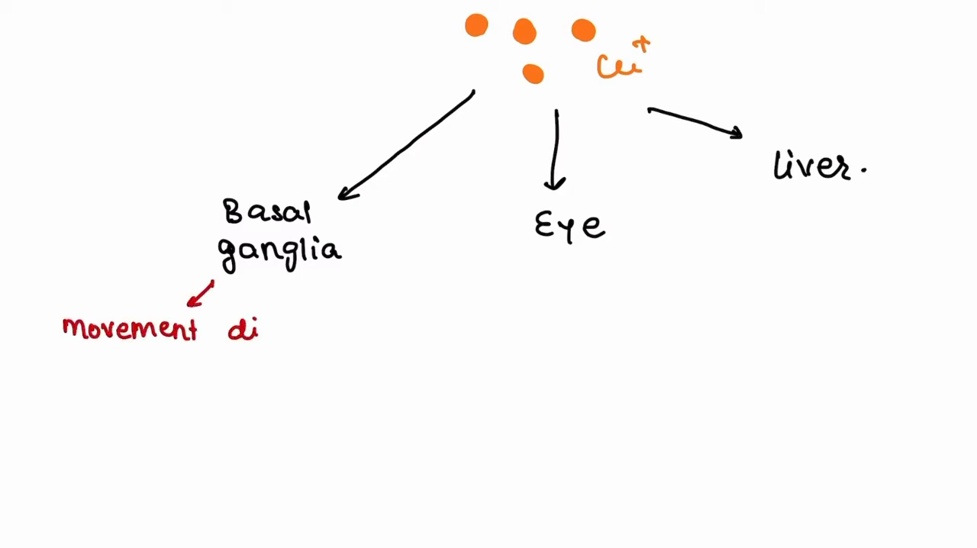
pyautogui.write('disorder')
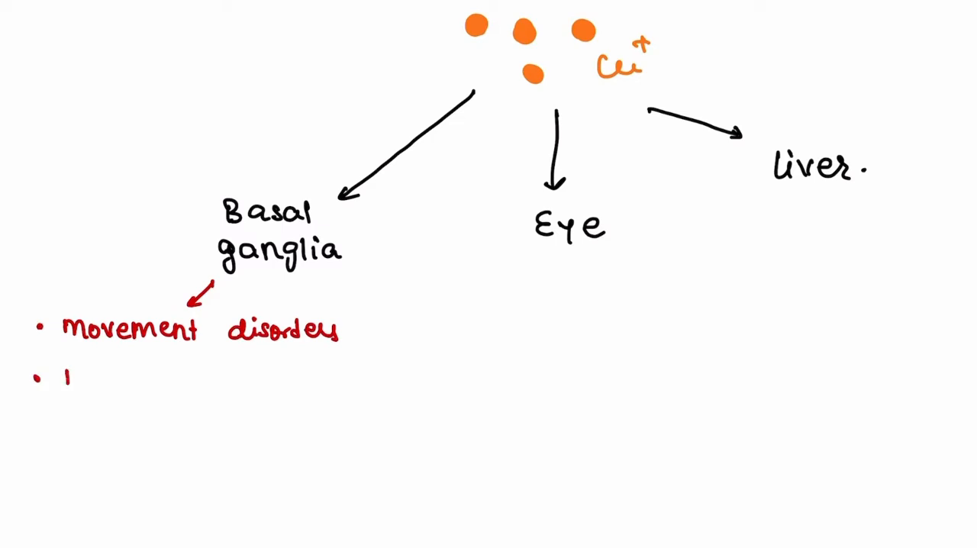
pyautogui.write('rigid dystonia')
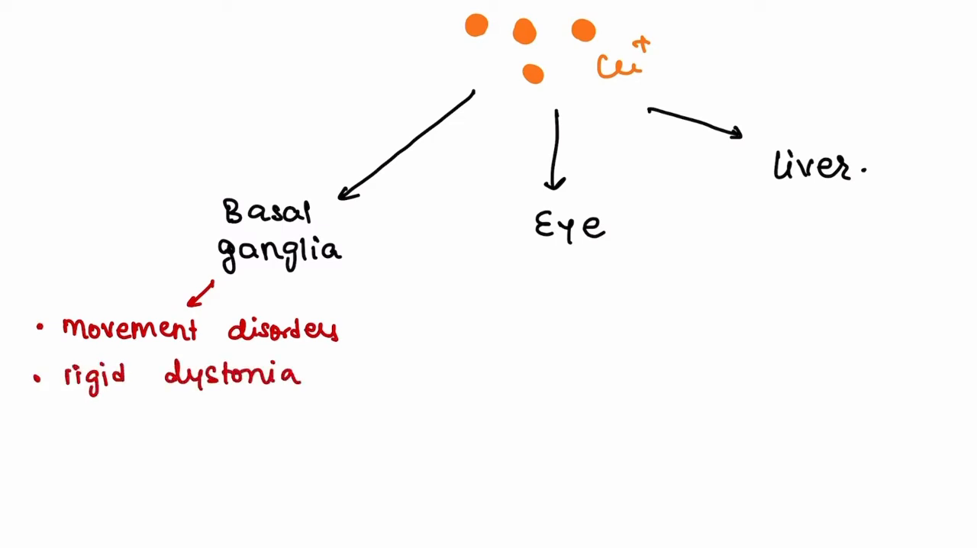
# Step: Annotate the eye with Kayser-Fleischer rings and the liver with fatty liver and cirrhosis
pyautogui.write('kayser f')
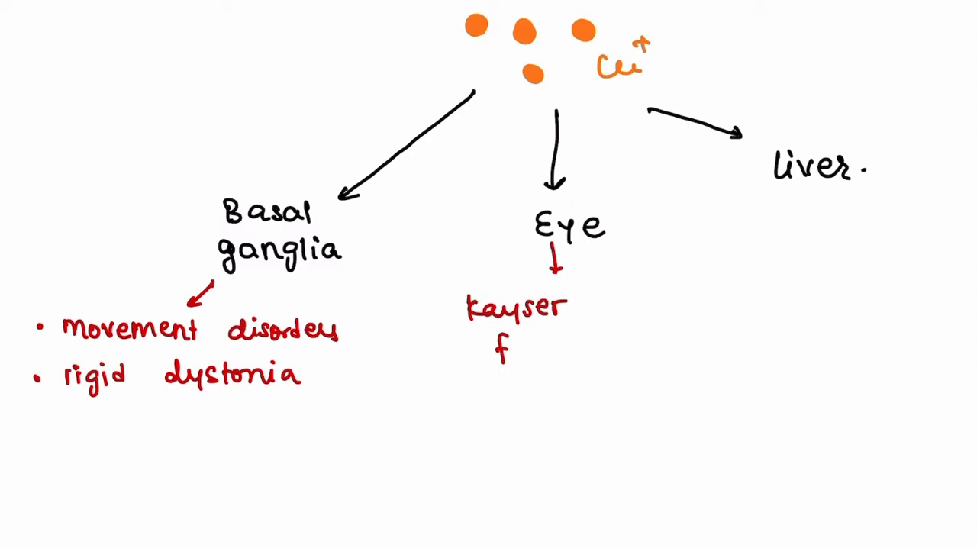
pyautogui.write('fleischer rings.')
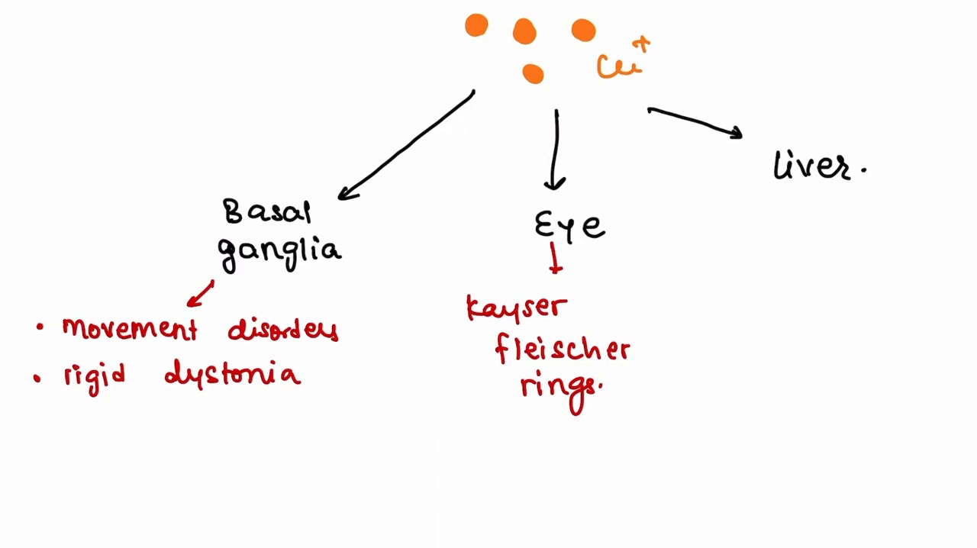
pyautogui.write('fatty')
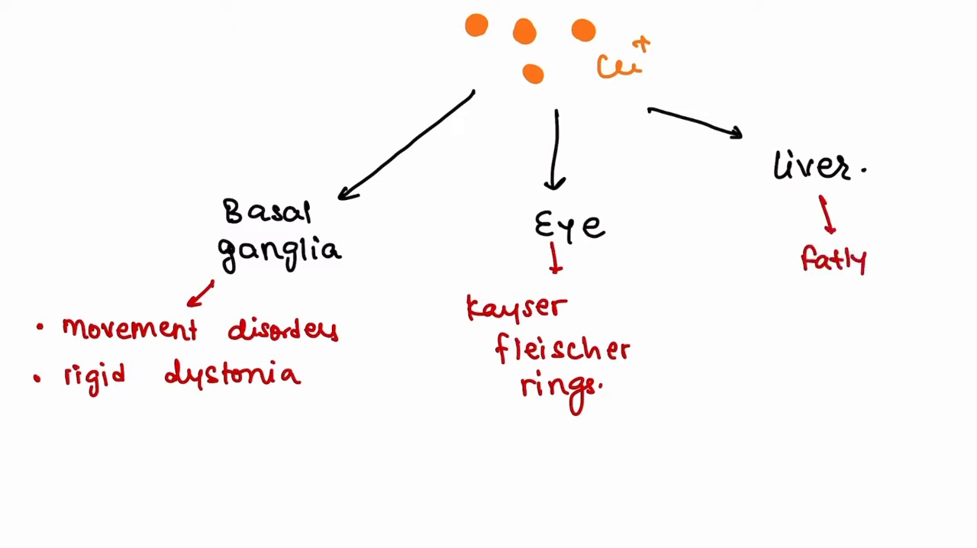
pyautogui.write('liver')
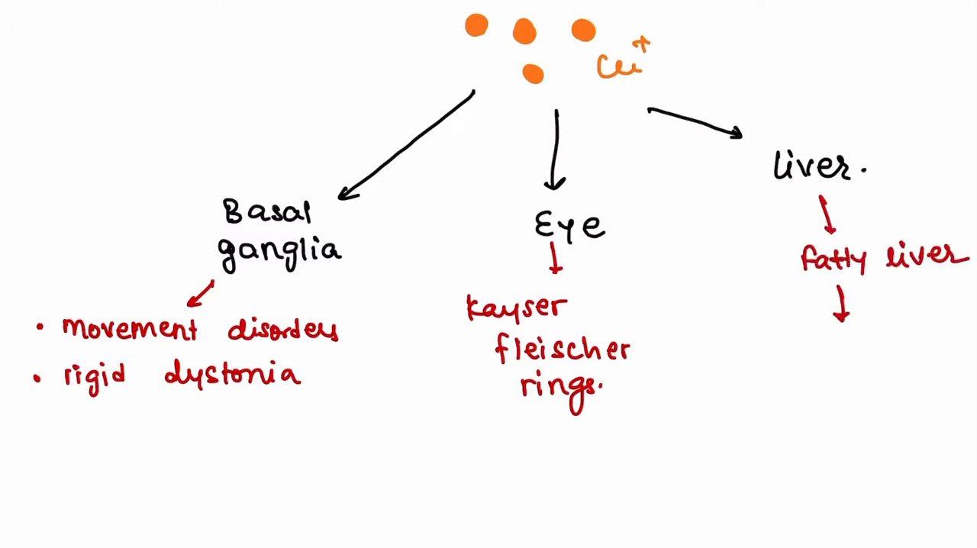
pyautogui.write('Cirrhosis.')
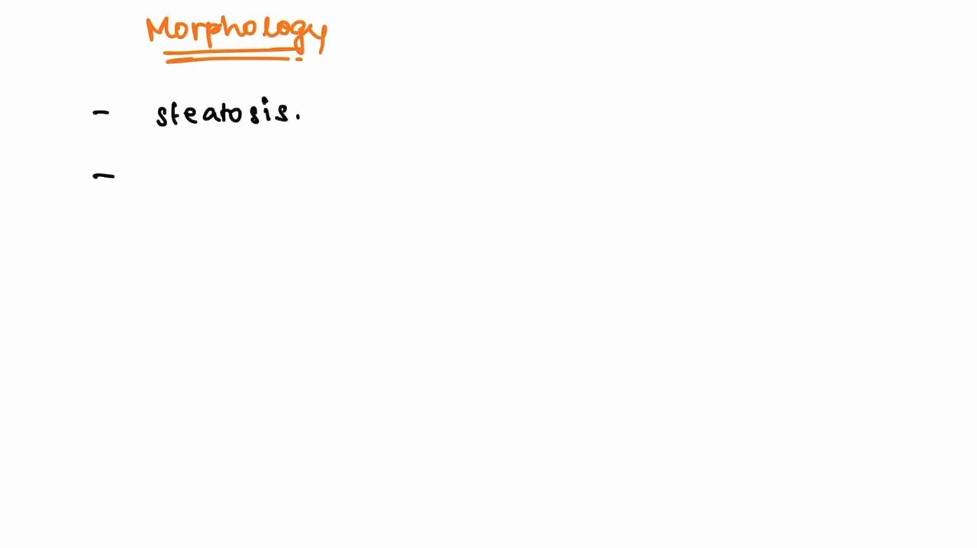
# Step: Add necrosis and acute liver failure to the Morphology list
pyautogui.write('ne')
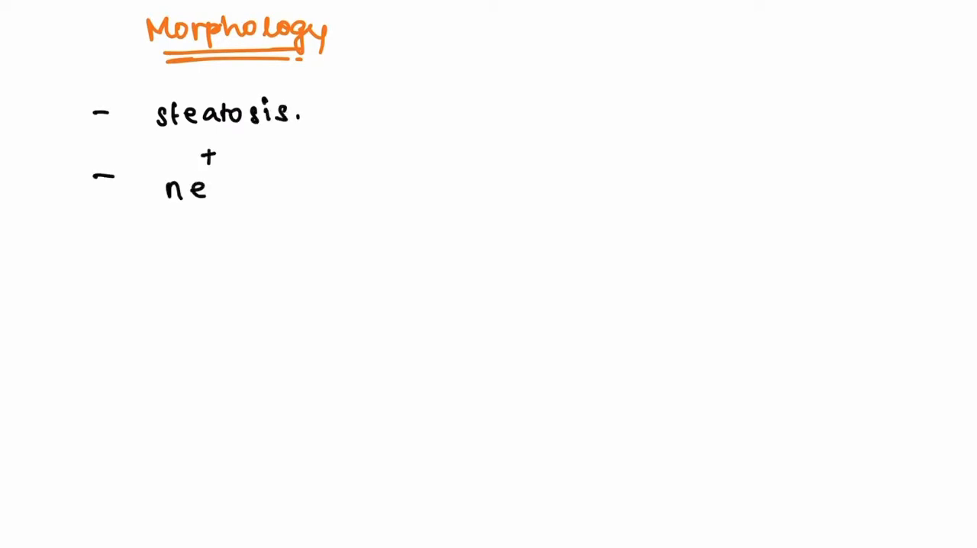
pyautogui.write('crosis.')
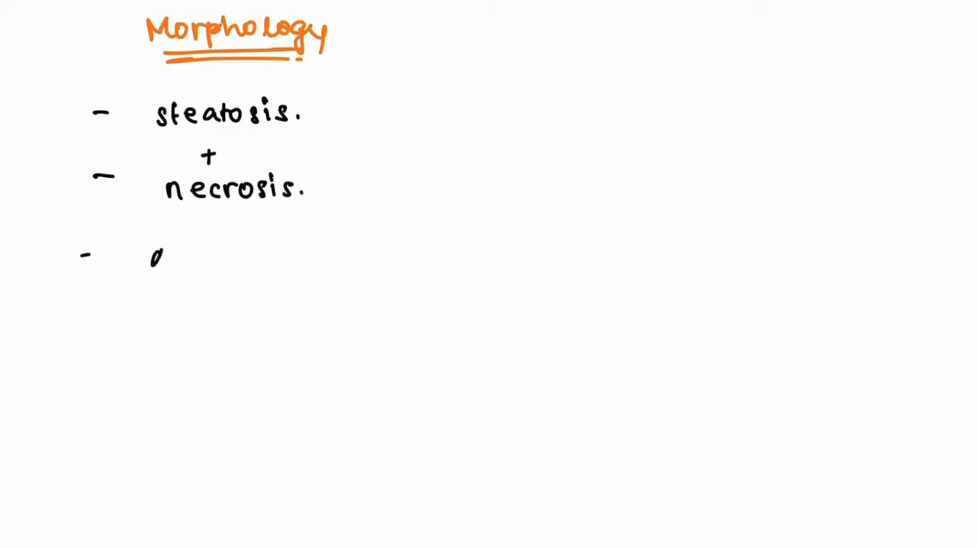
pyautogui.write('acute liver f')
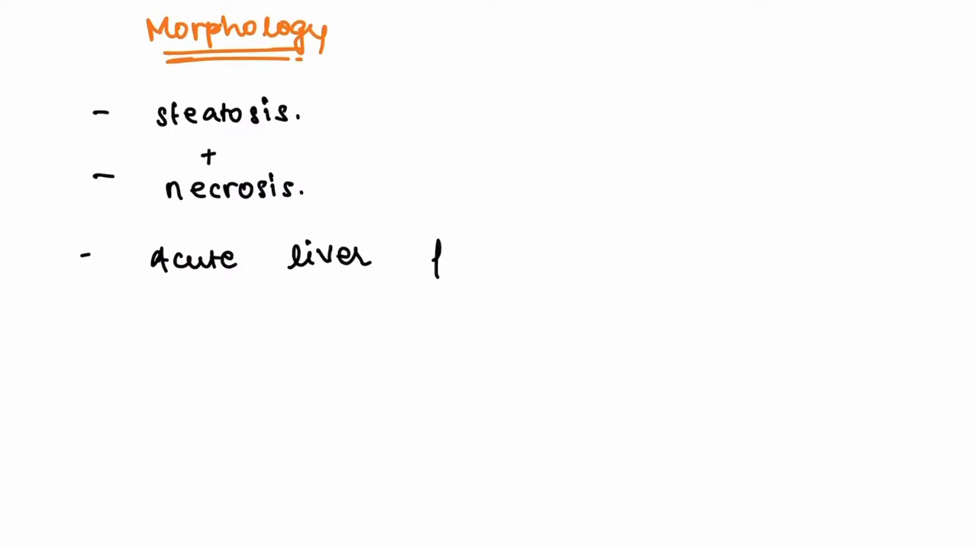
pyautogui.write('failure')
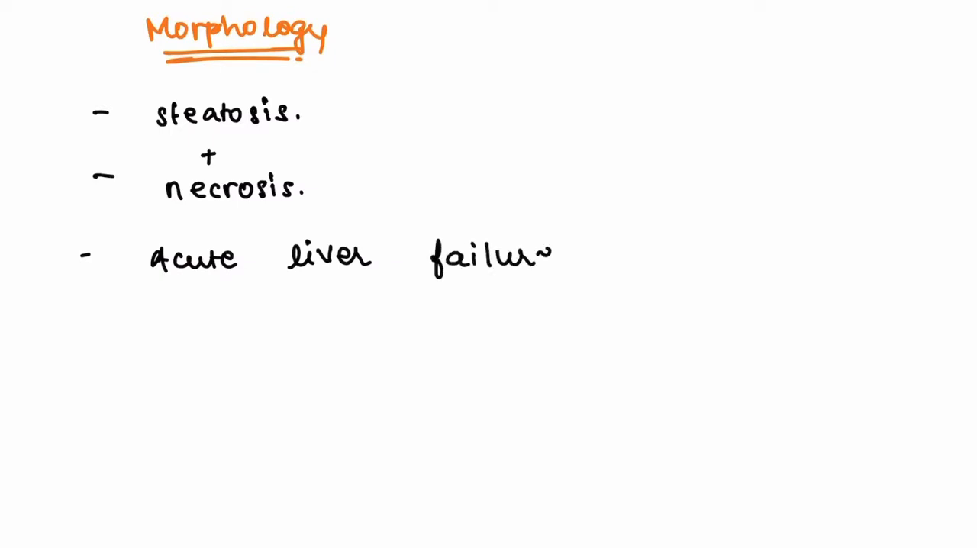
# Step: Add portal inflammation (if chronic) and cirrhosis to the Morphology list
pyautogui.write('por')
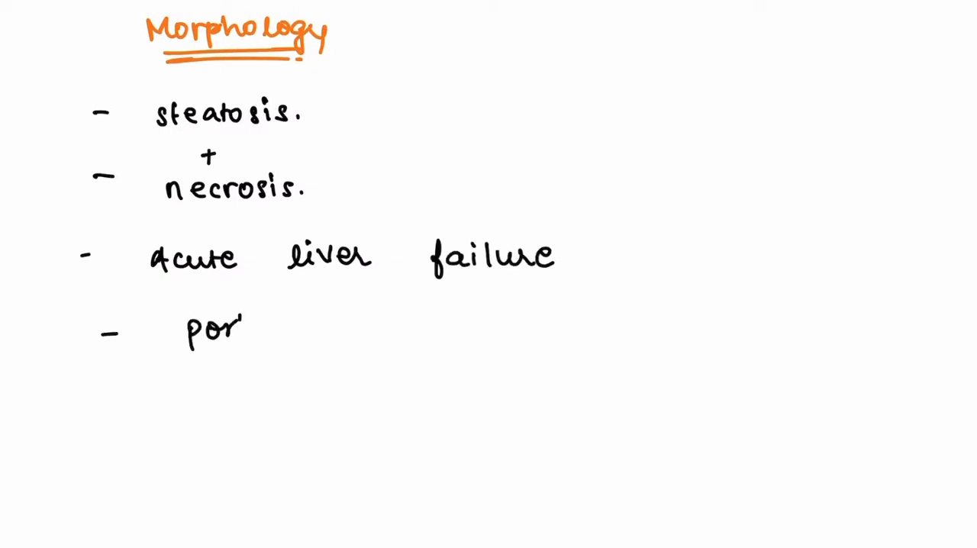
pyautogui.write('portal inflamm')
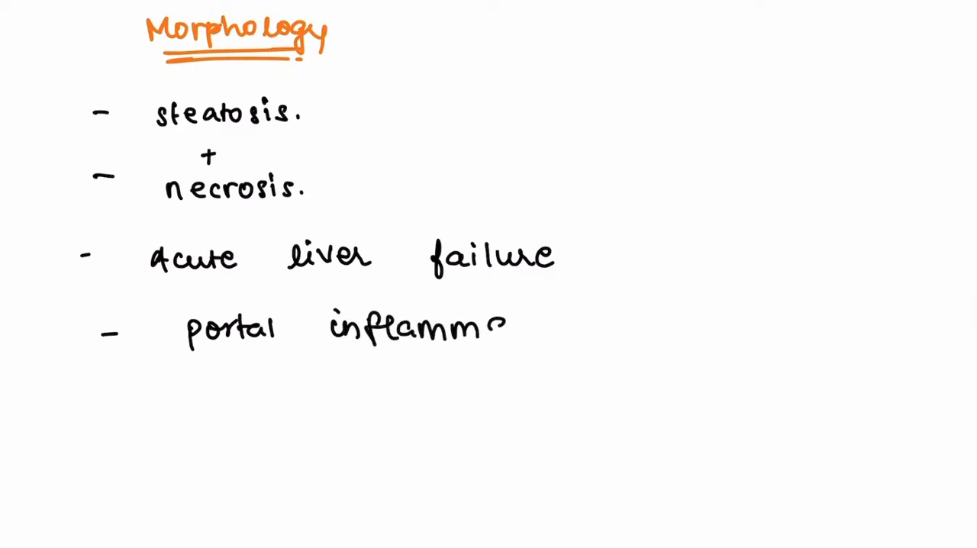
pyautogui.write('ation C')
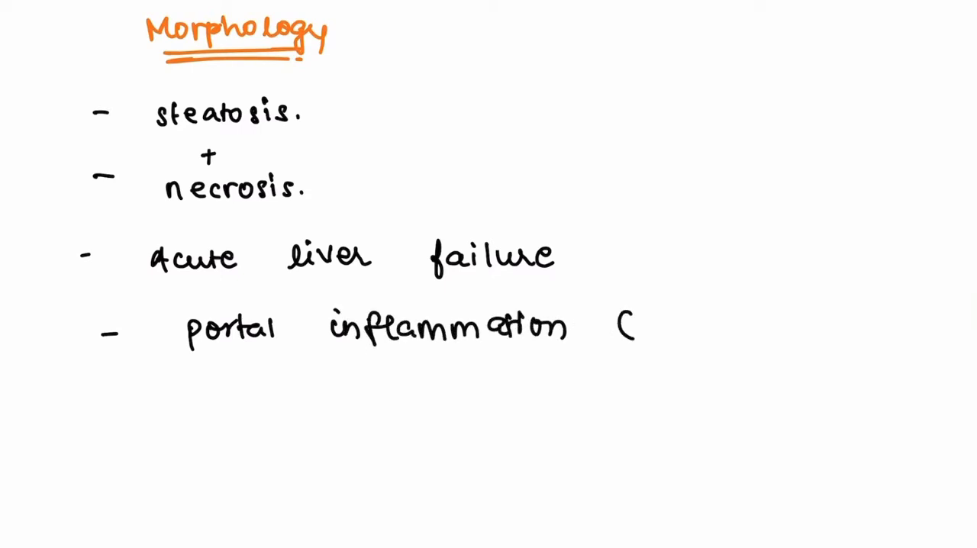
pyautogui.write('if chro')
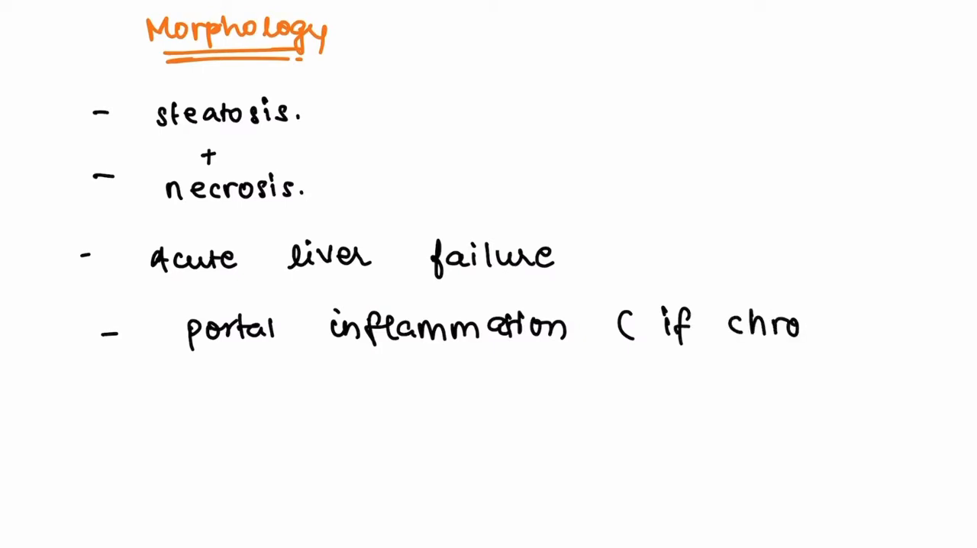
pyautogui.write('nic)')
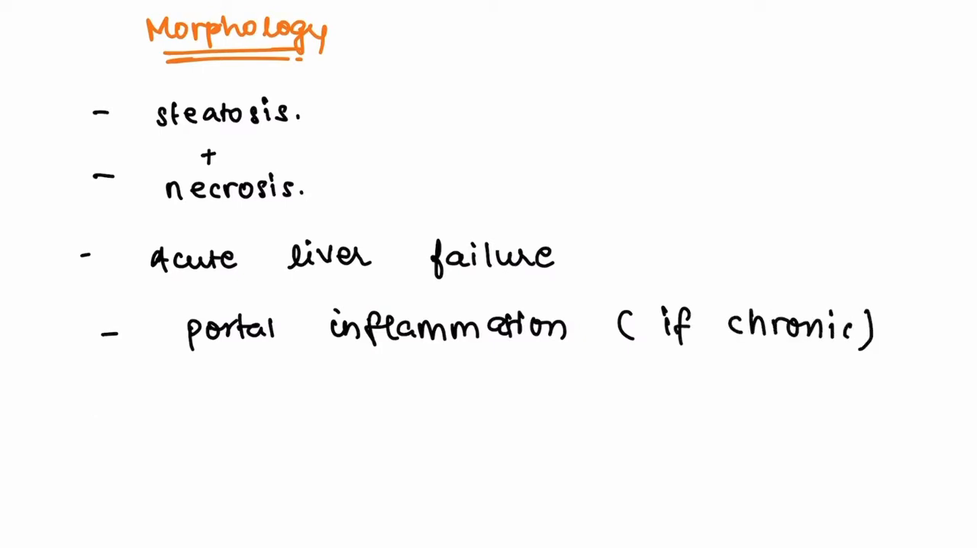
pyautogui.write('cirrh')
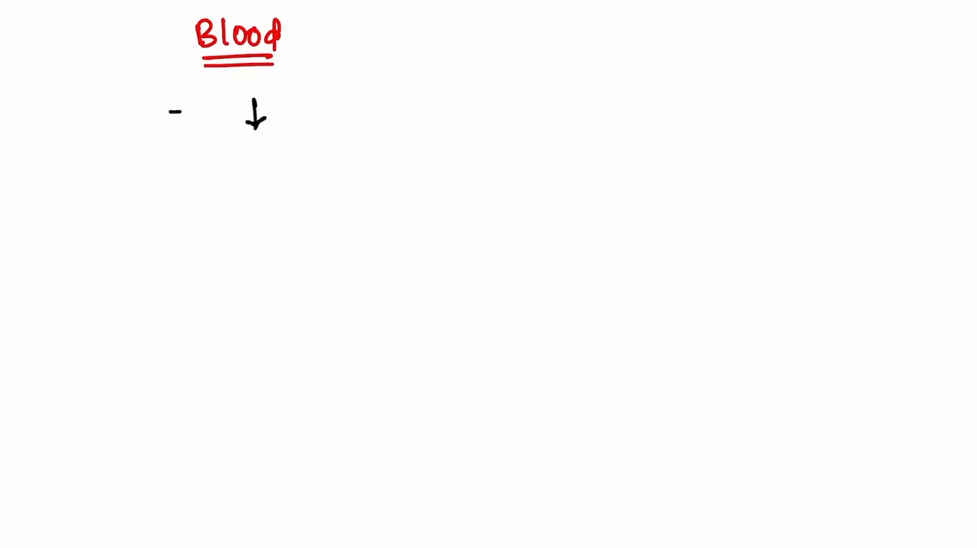
# Step: Note low ceruloplasmin and sketch apoceruloplasmin becoming unstable and degenerating
pyautogui.write('cerulo')
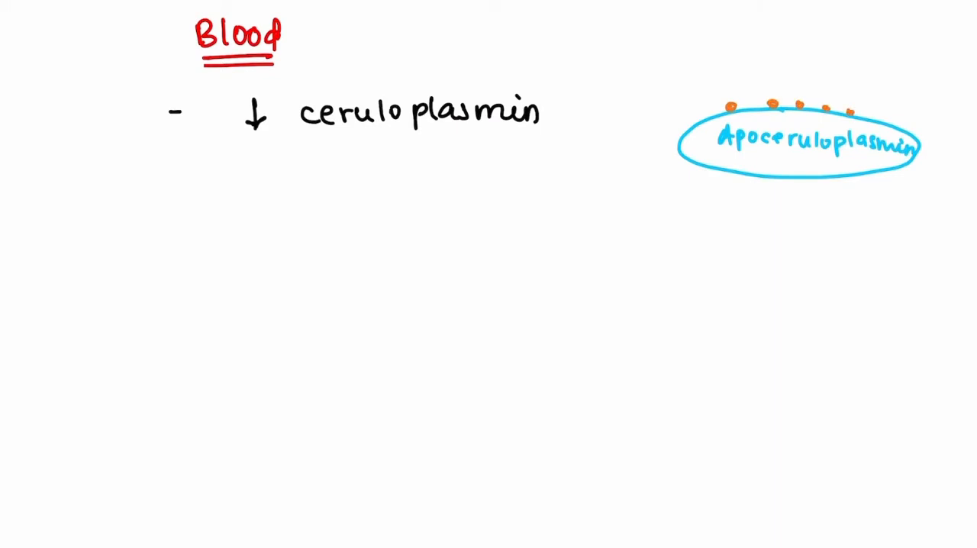
pyautogui.moveTo(784, 191); pyautogui.dragTo(785, 221)
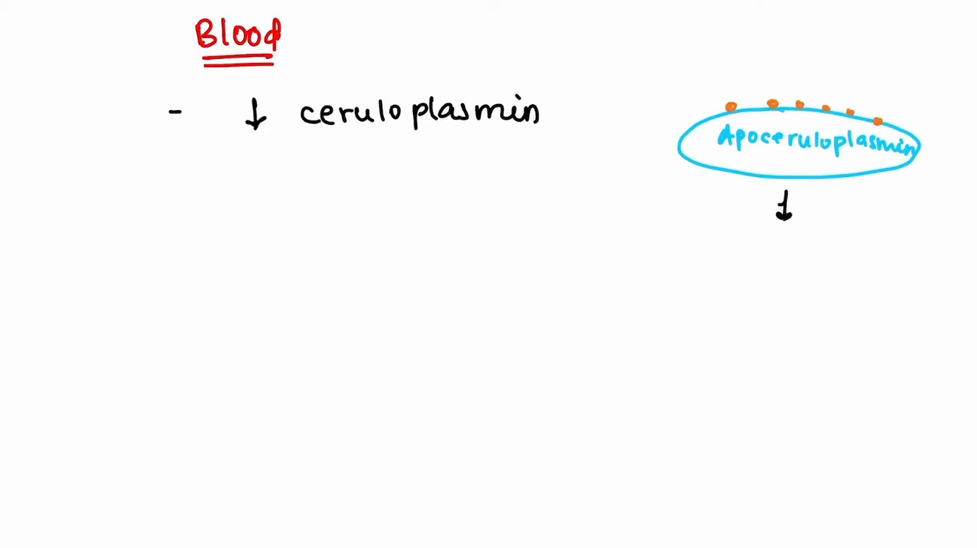
pyautogui.write('cerulo')
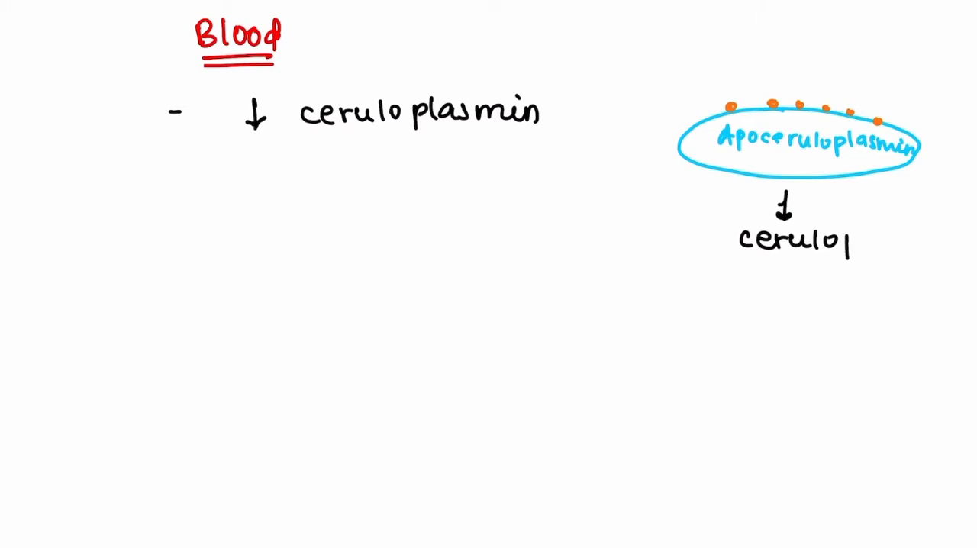
pyautogui.write('plasmin')
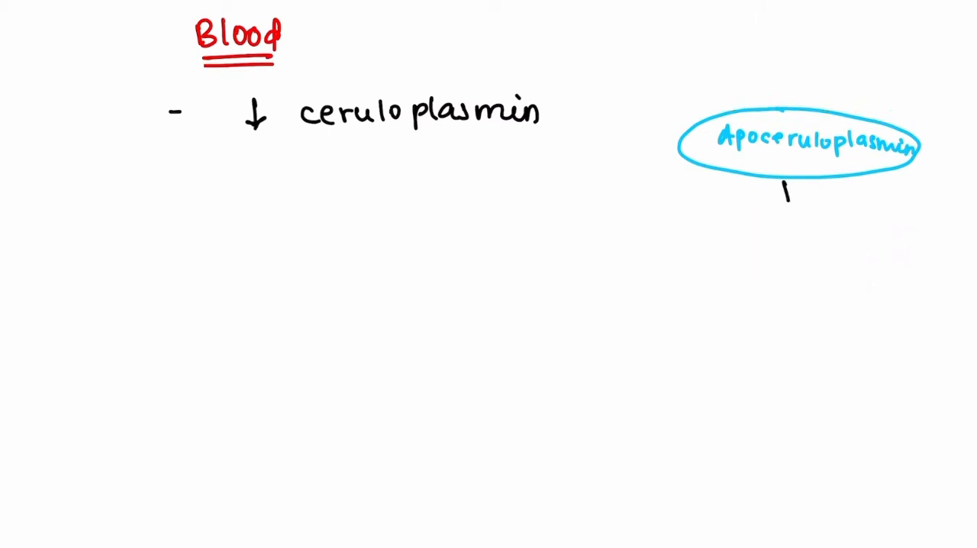
pyautogui.write('unstable')
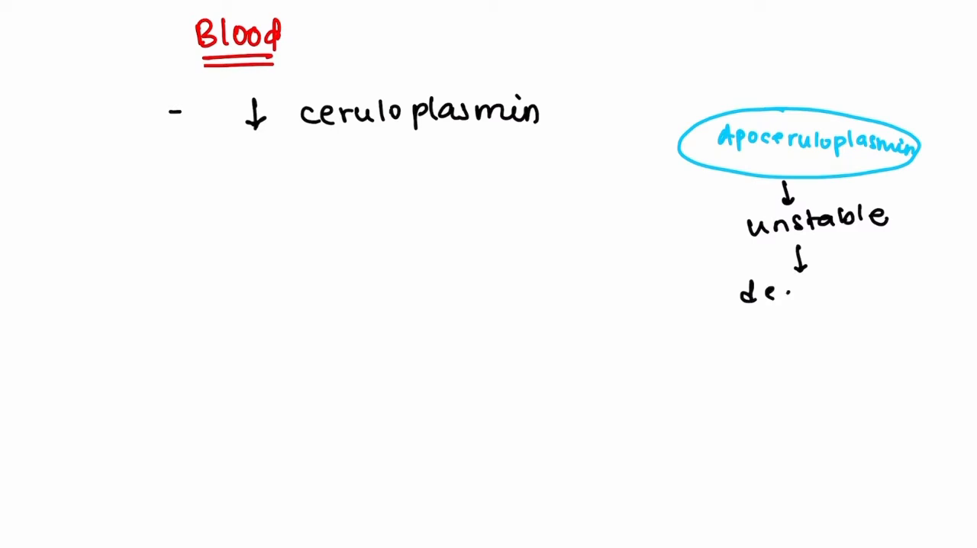
pyautogui.write('genero')
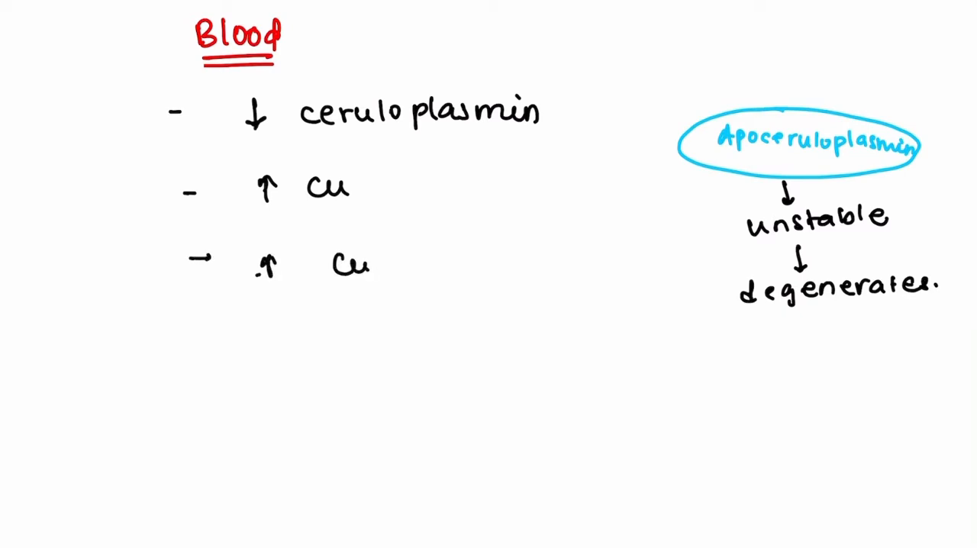
# Step: Add copper in urine and hemolytic anemia to the blood findings
pyautogui.write('in urine')
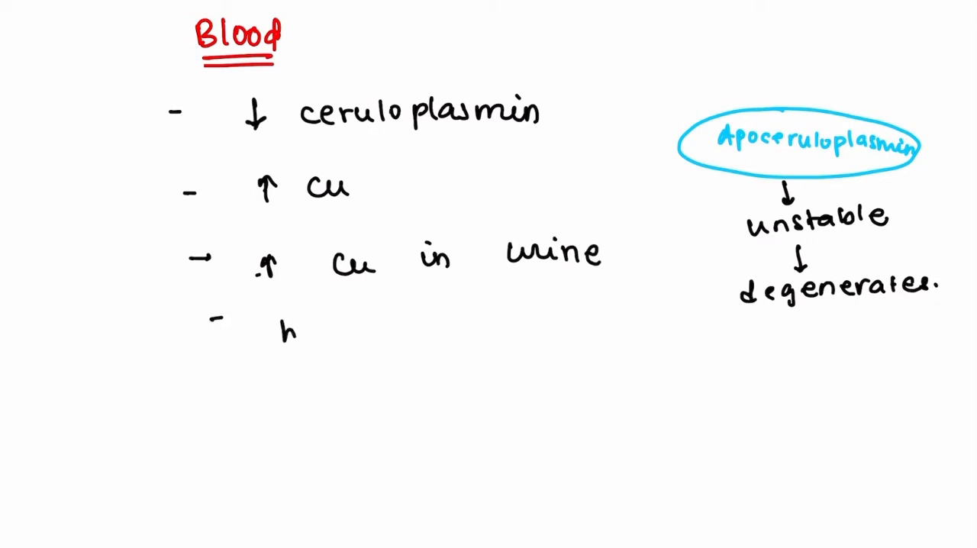
pyautogui.write('hemolytic anen')
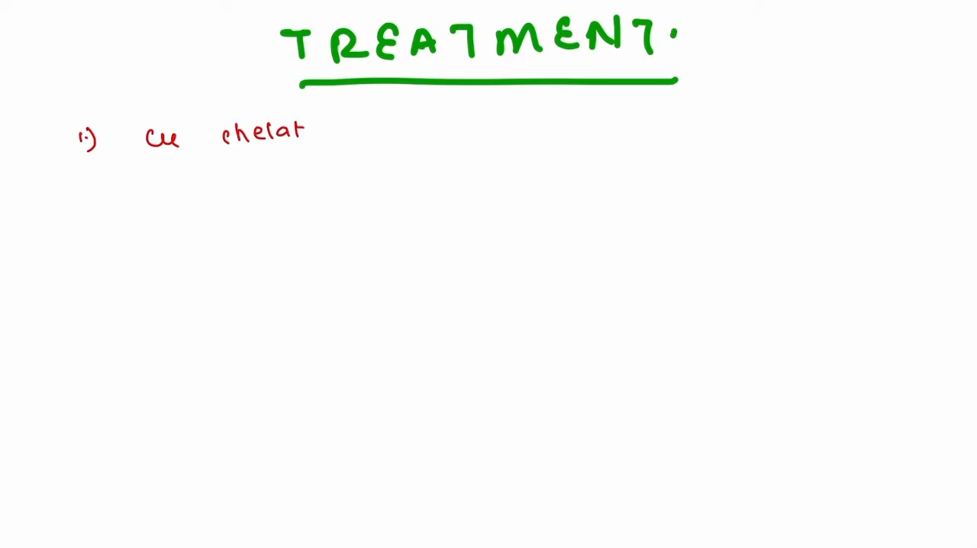
# Step: List Cu chelators with Penicillamine and Trientine as treatment 1
pyautogui.write('ors')
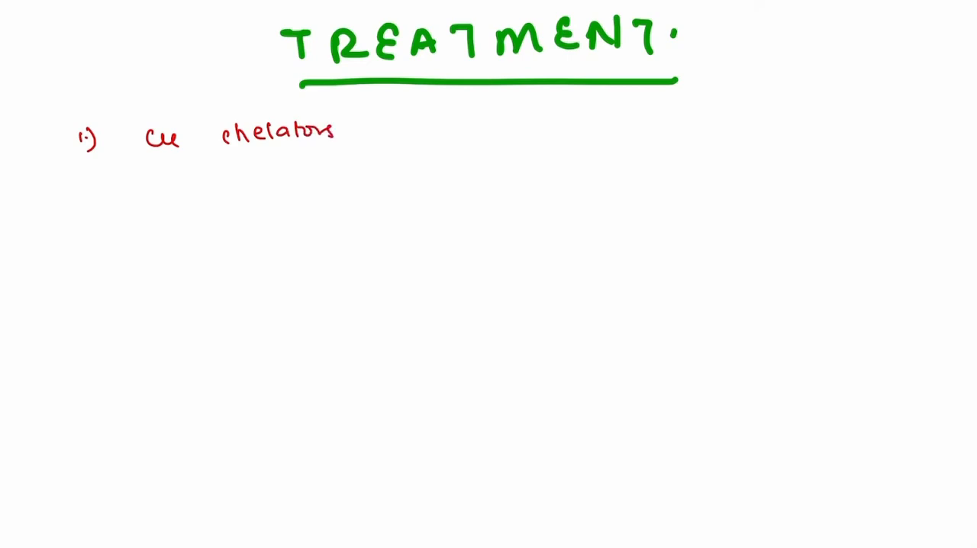
pyautogui.write('- Penici')
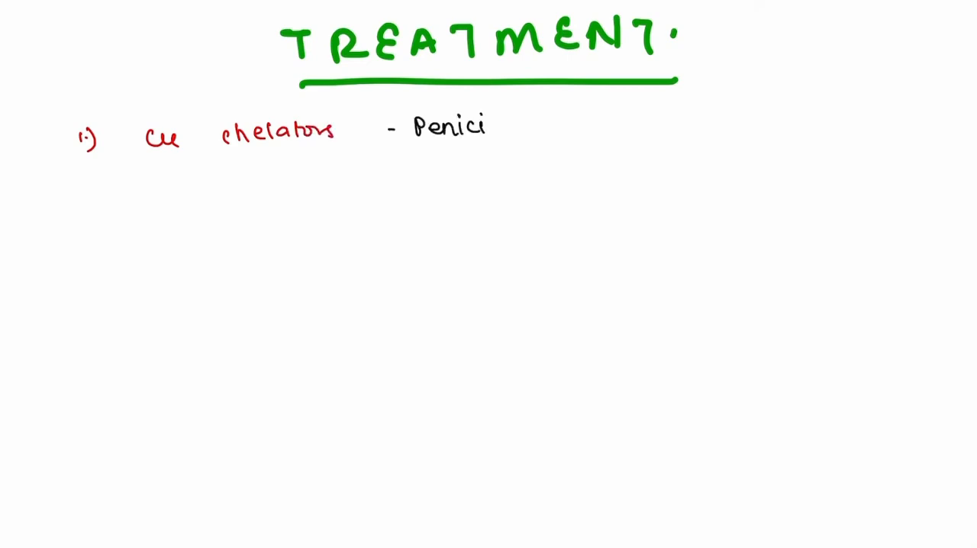
pyautogui.write('llamine')
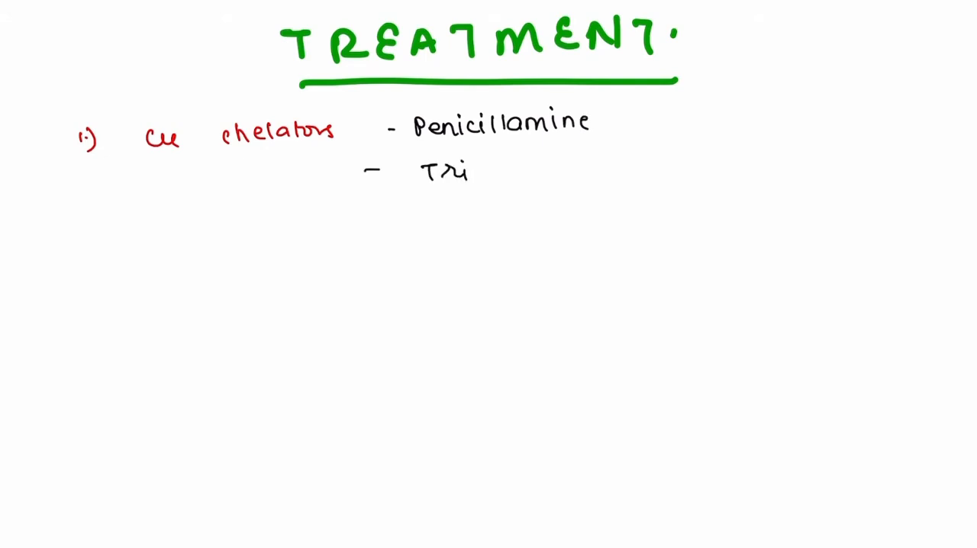
pyautogui.write('entine')
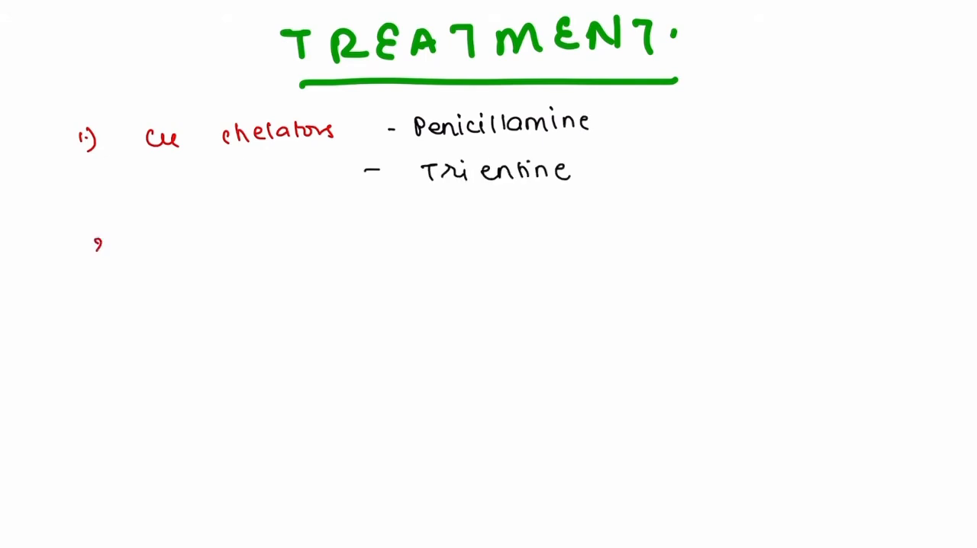
# Step: Add 2) Zn based therapy and 3) liver transplant to the treatment list
pyautogui.write('2) Zn ba')
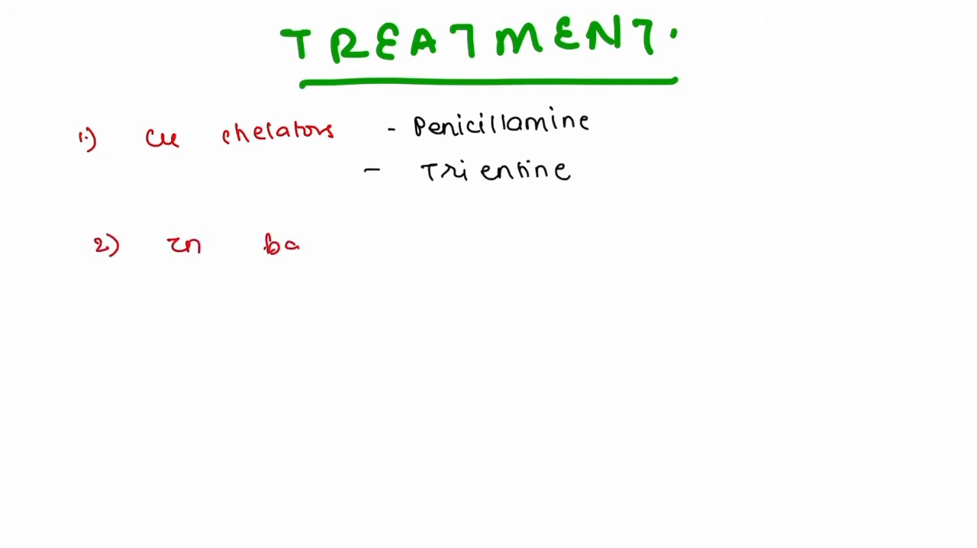
pyautogui.write('based therapy')
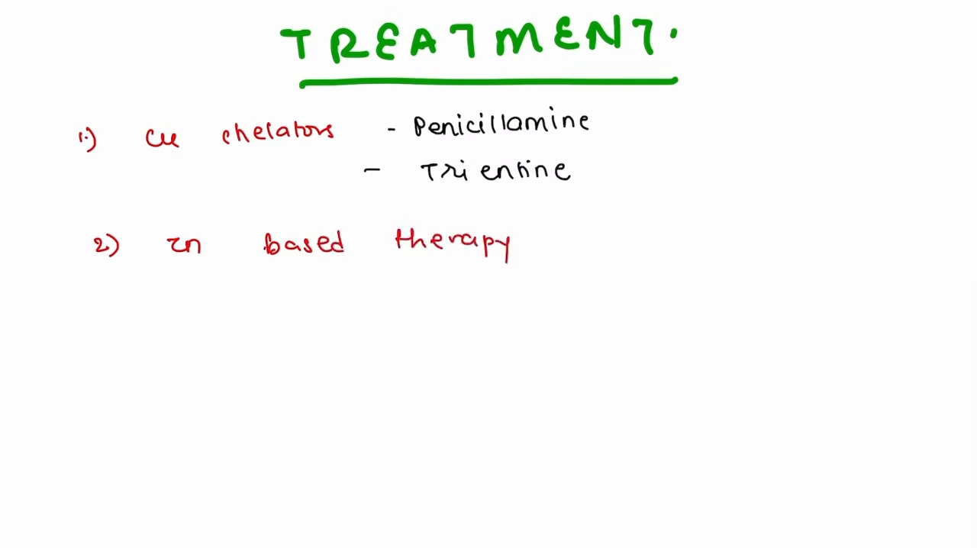
pyautogui.write('3) U')
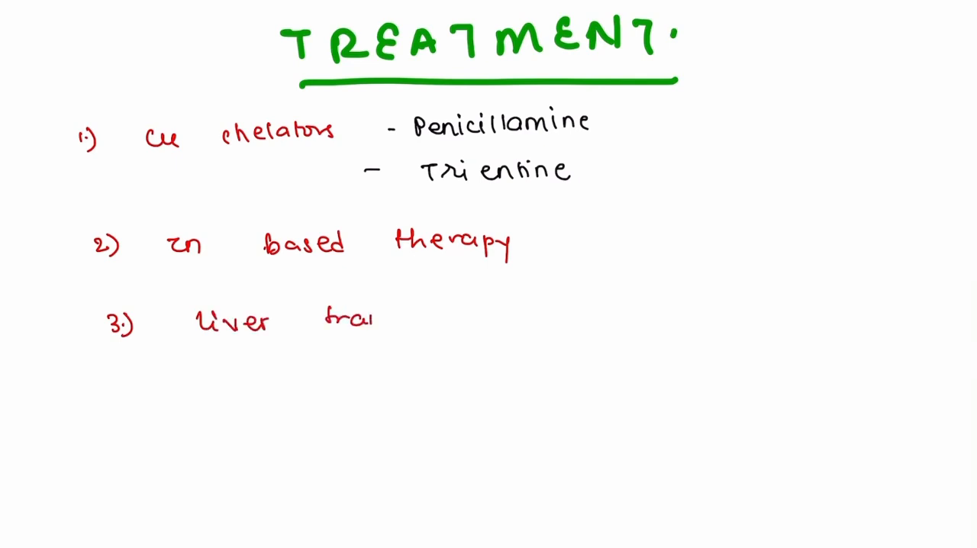
pyautogui.write('nsplant')
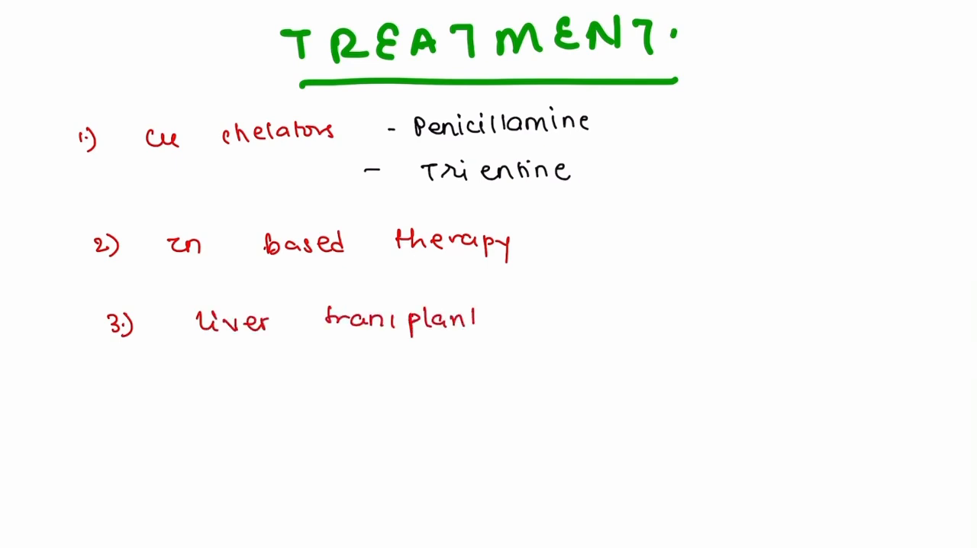